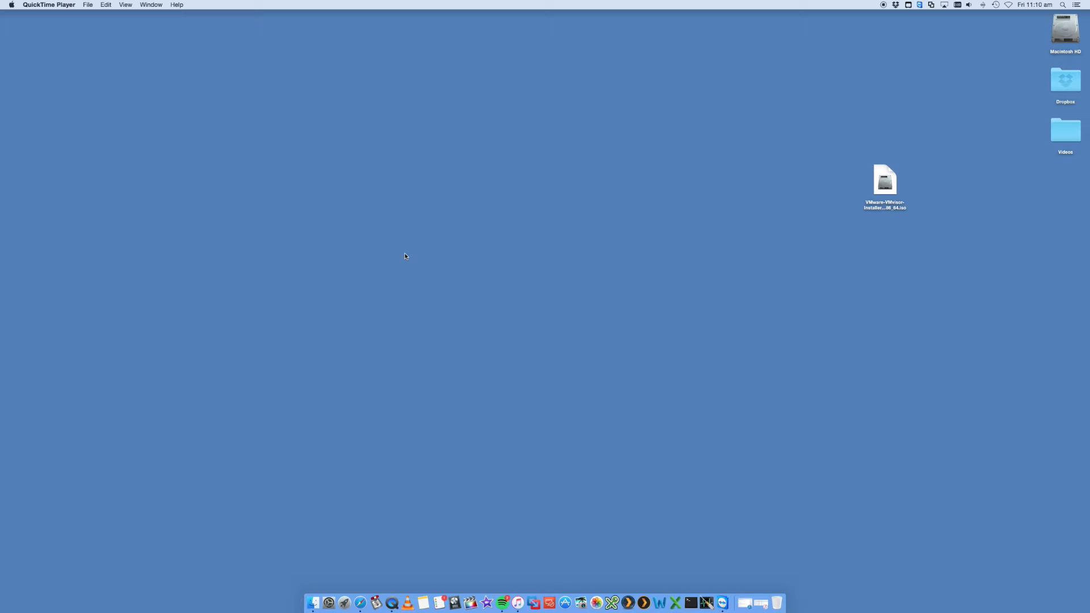
mouse_move(516, 496)
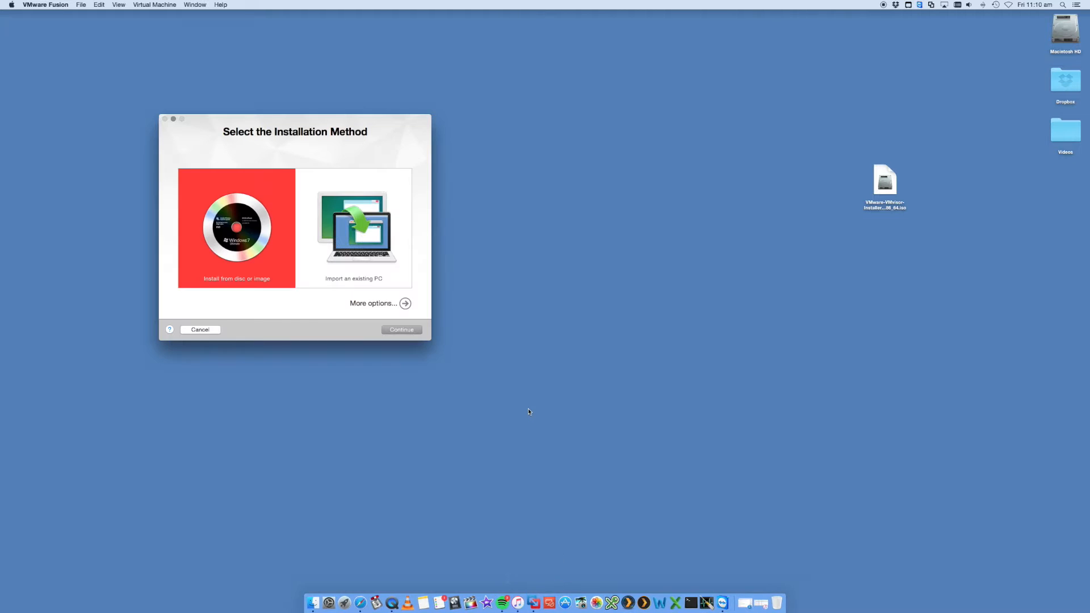
mouse_move(274, 93)
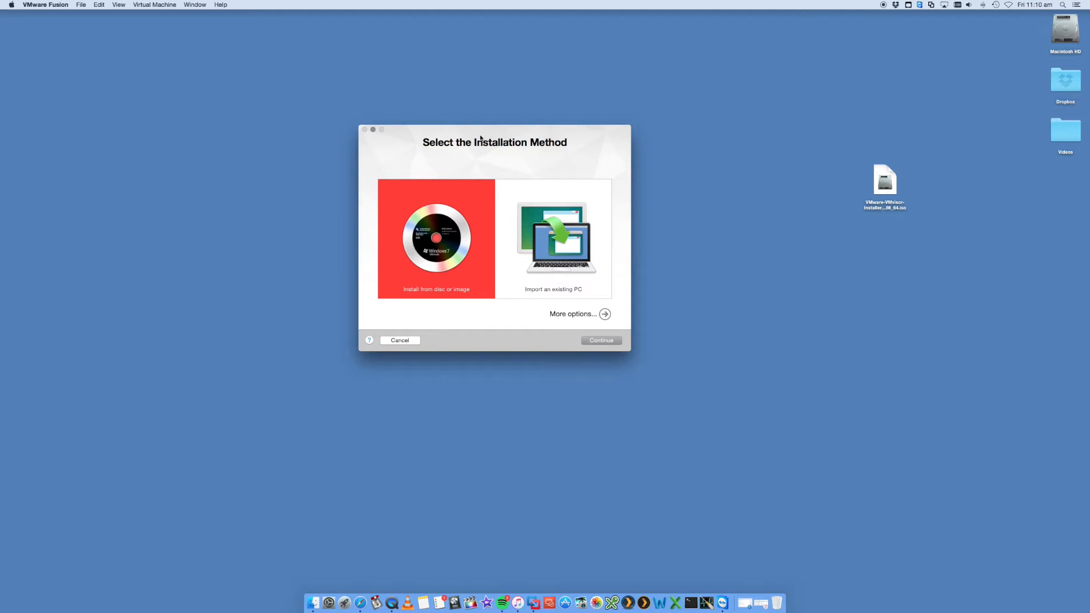
mouse_move(193, 70)
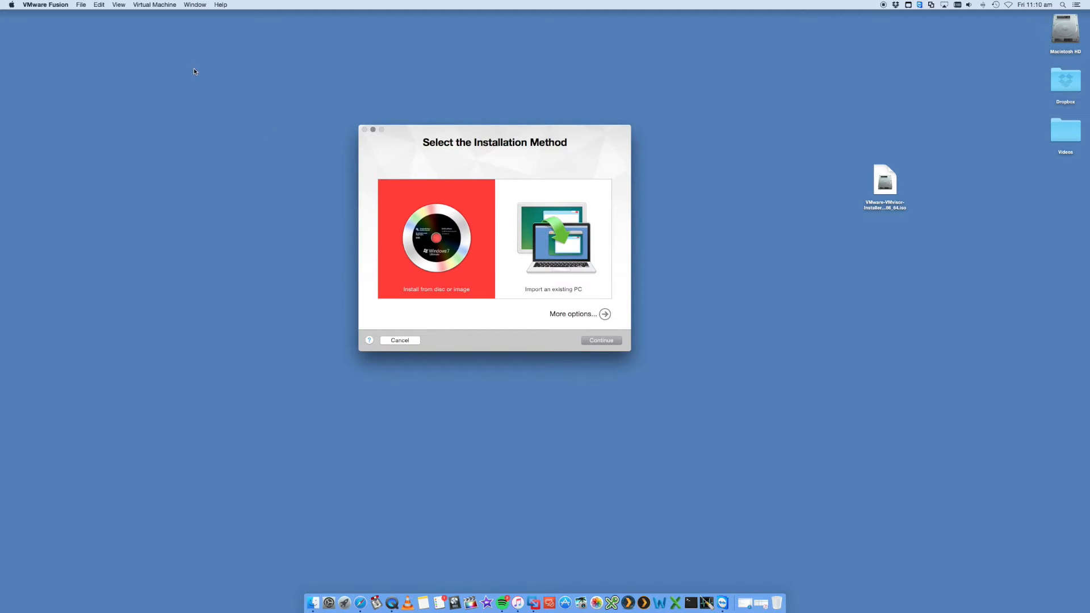
mouse_move(204, 77)
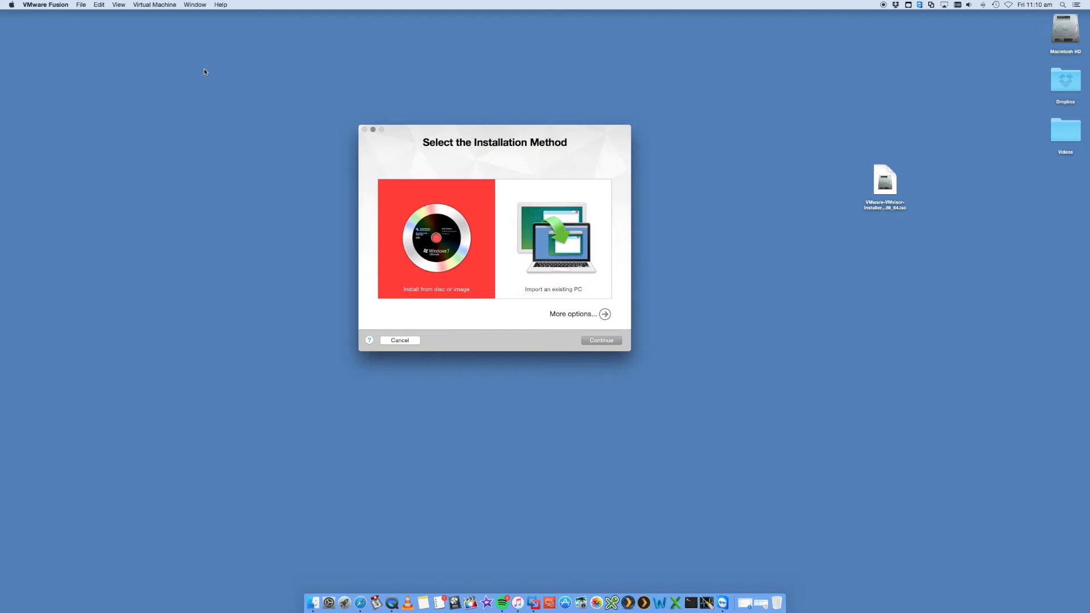
mouse_move(568, 193)
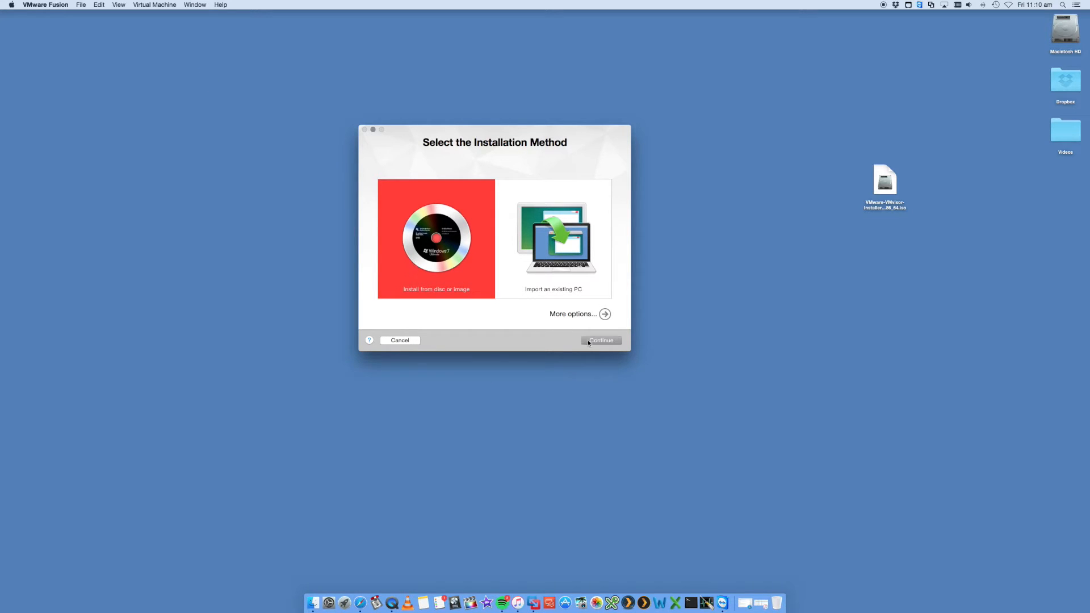
Choose the VMware vSphere ESXi 6.0 installer ISO from the Desktop as the installation disc image.
left_click(602, 341)
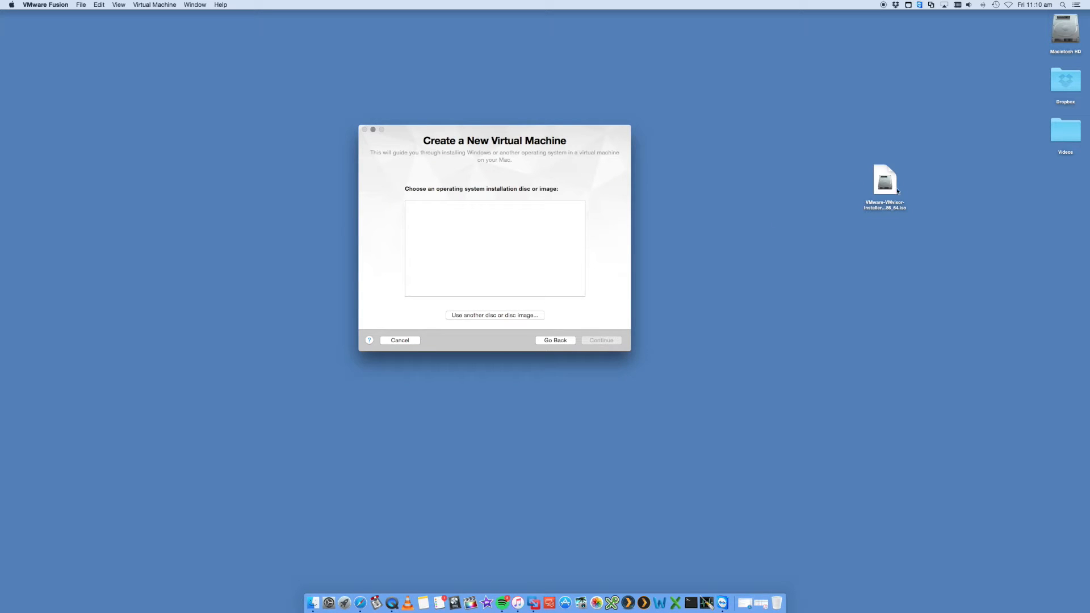
left_click(886, 181)
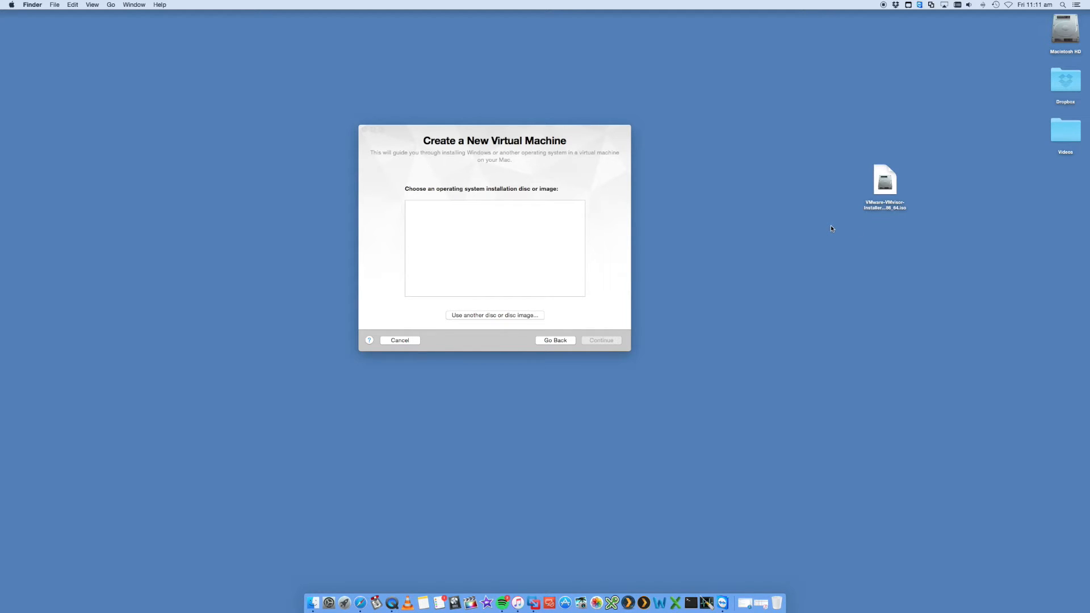
mouse_move(597, 327)
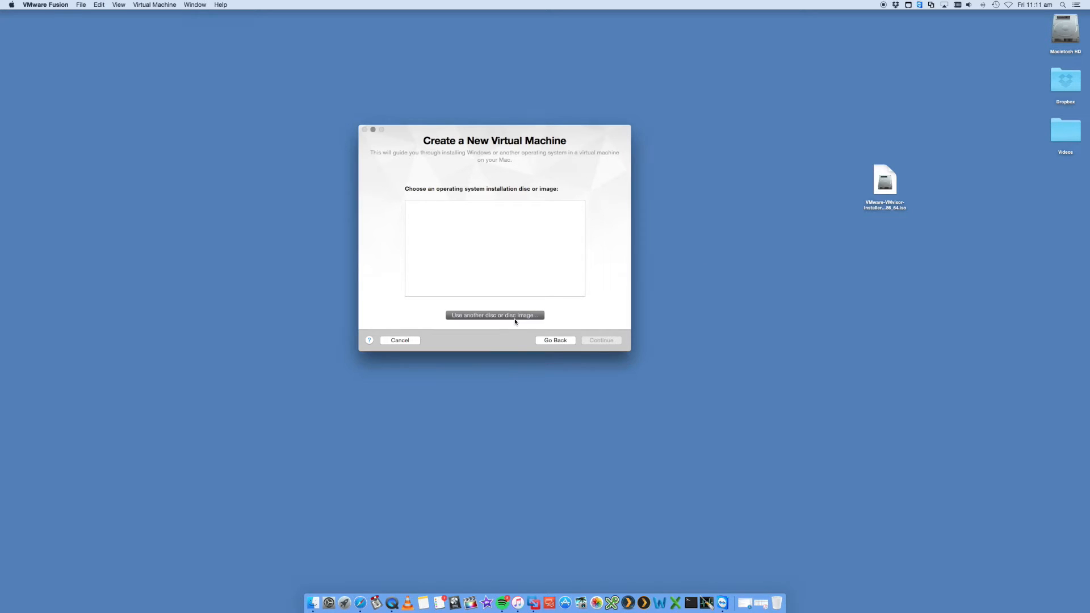
left_click(495, 316)
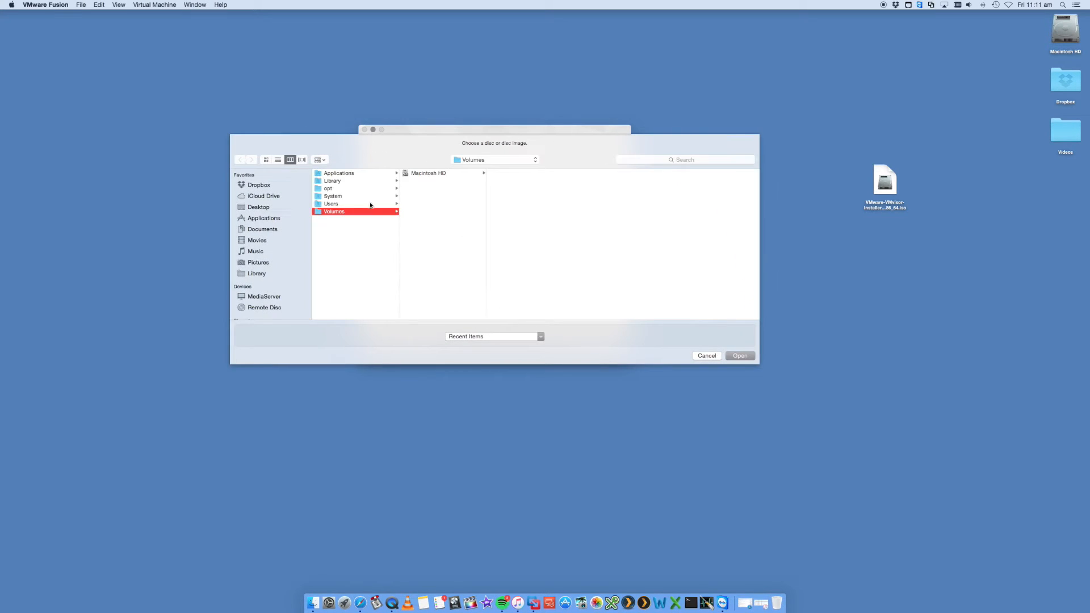
left_click(259, 207)
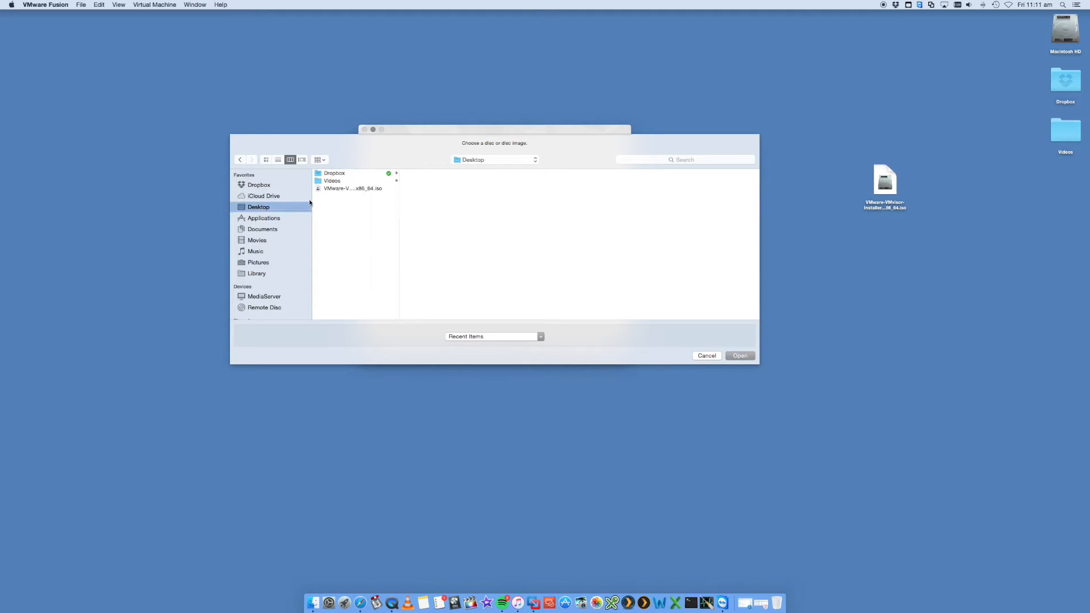
left_click(350, 189)
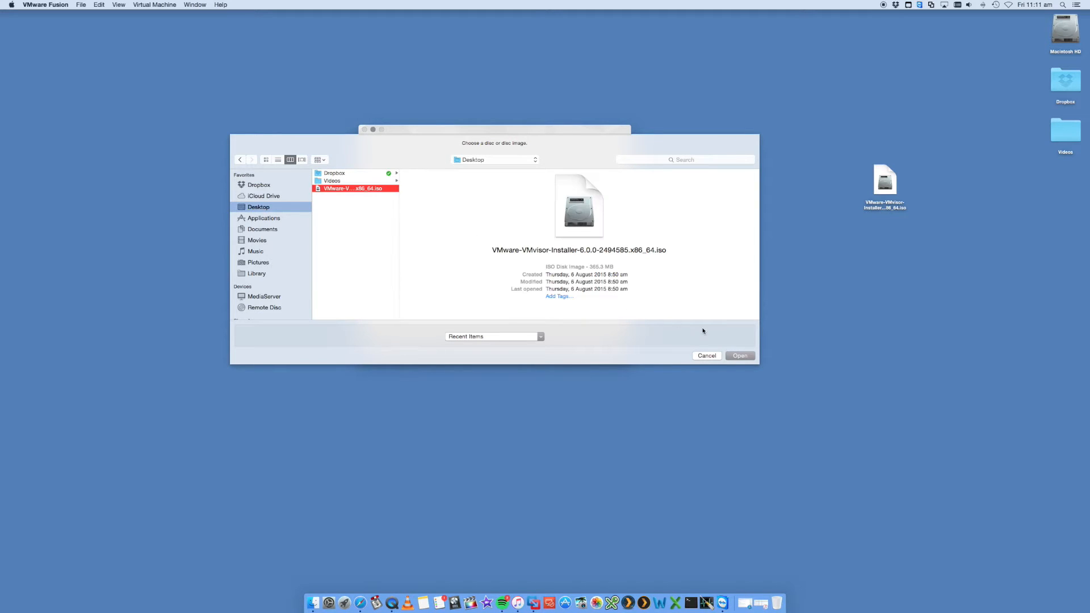
left_click(740, 355)
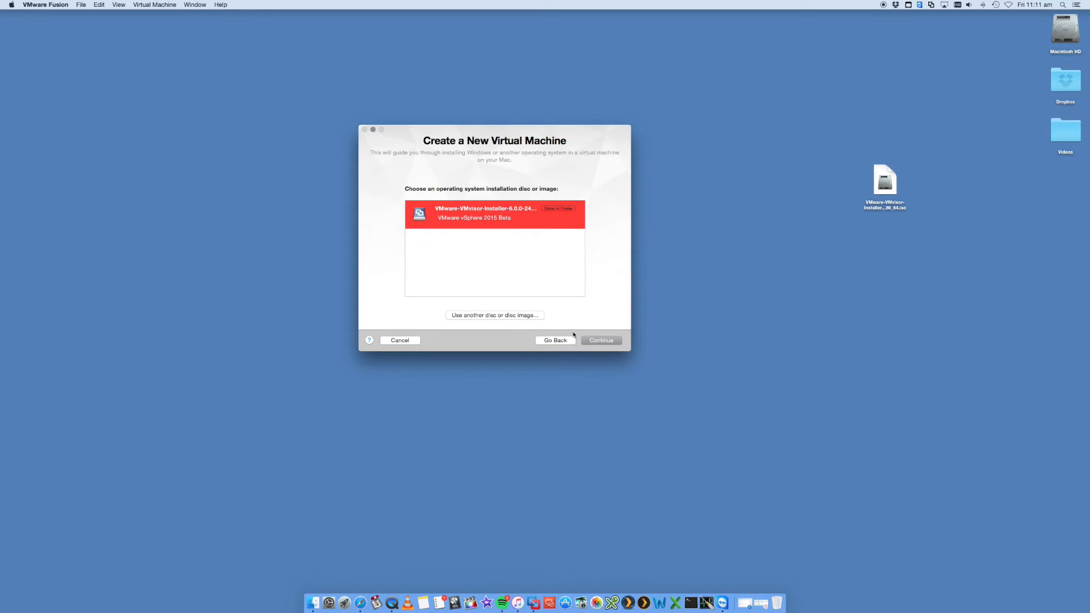
Continue to the Finish summary: vSphere guest OS, 40 GB disk, 4 GB memory, NAT networking, 2 CPU cores.
left_click(601, 341)
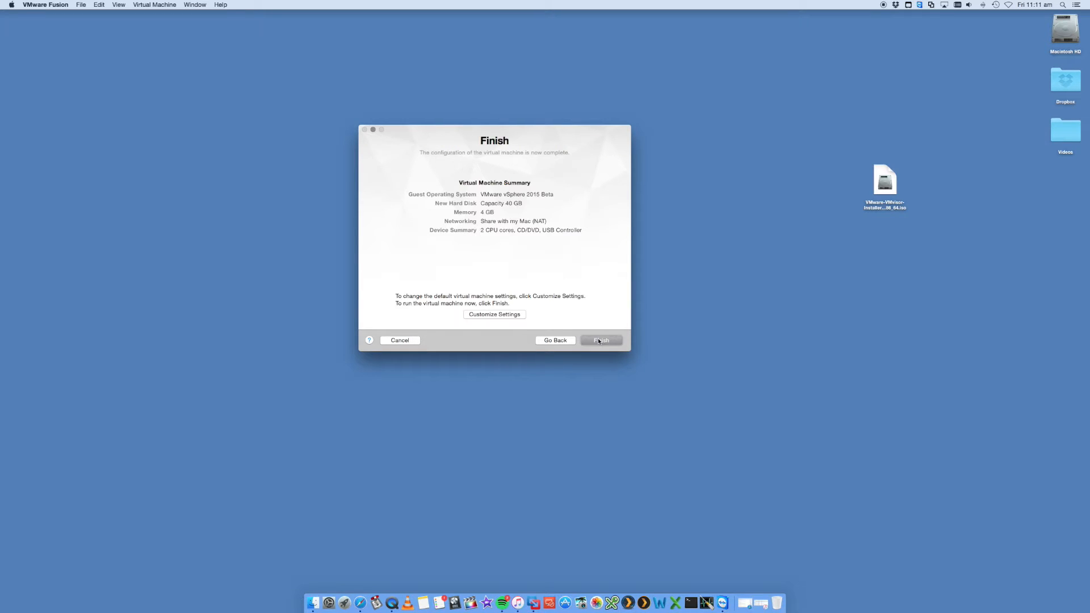
mouse_move(531, 278)
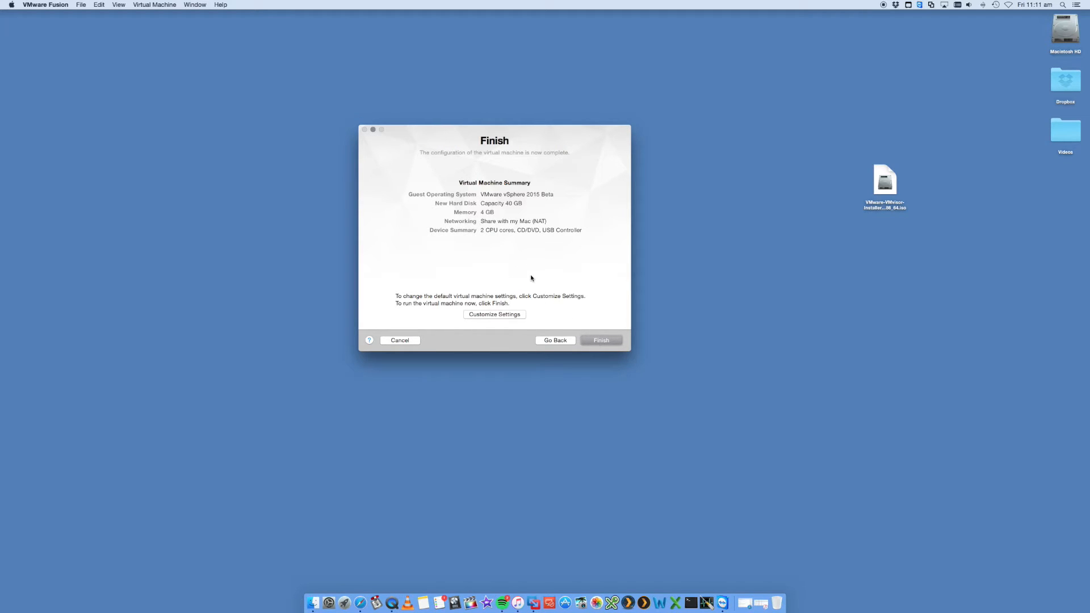
mouse_move(511, 222)
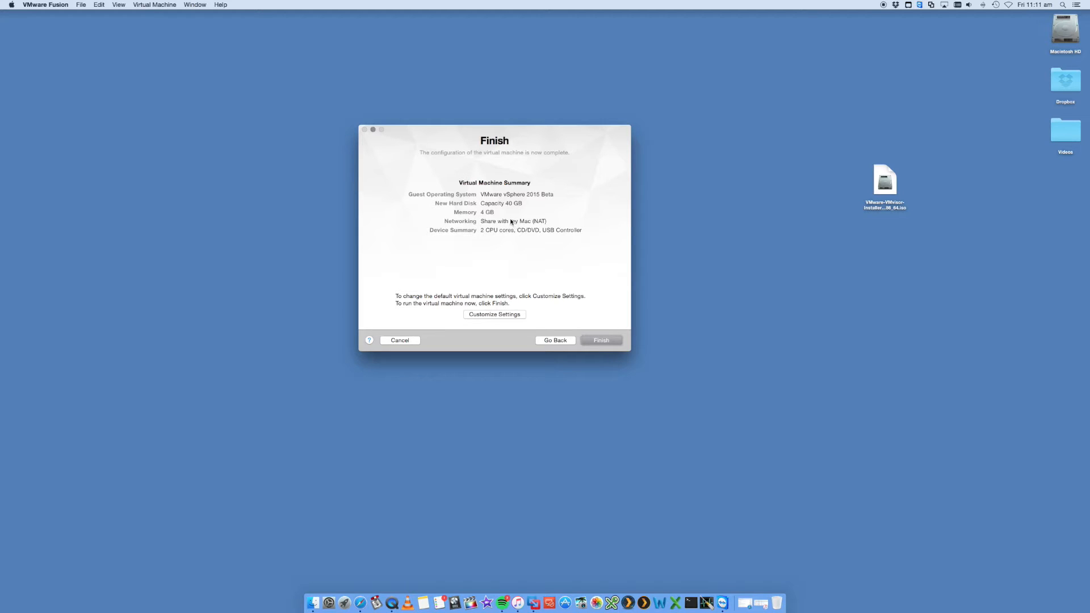
mouse_move(477, 221)
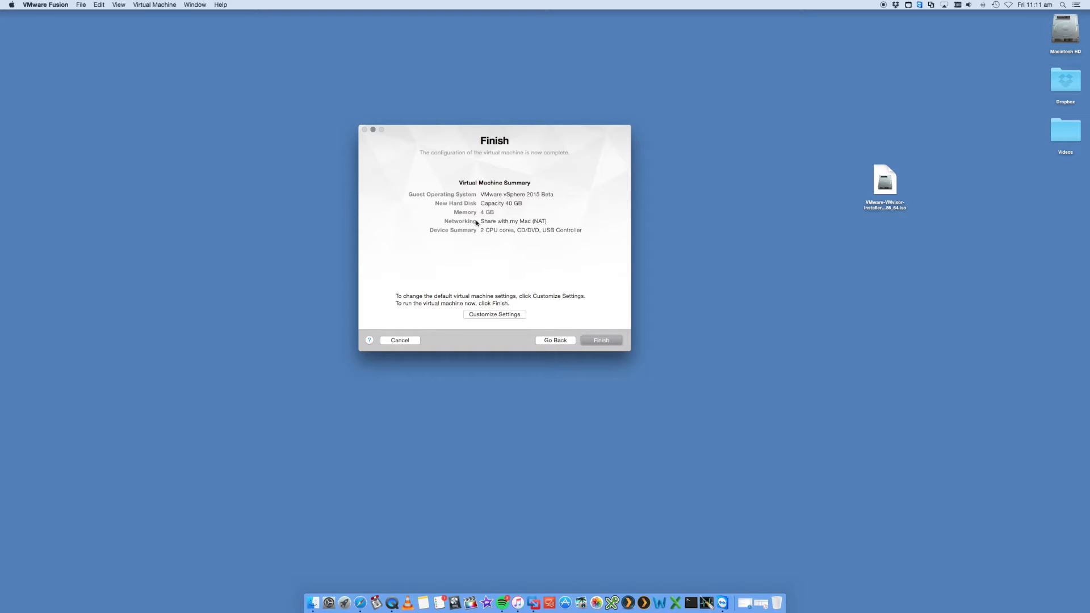
mouse_move(512, 213)
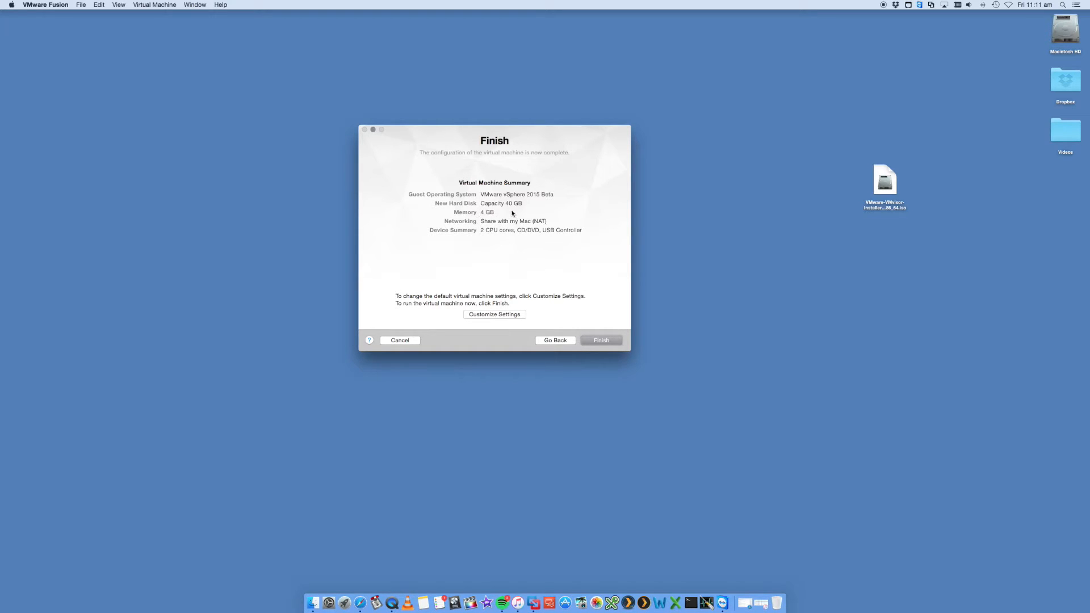
mouse_move(486, 216)
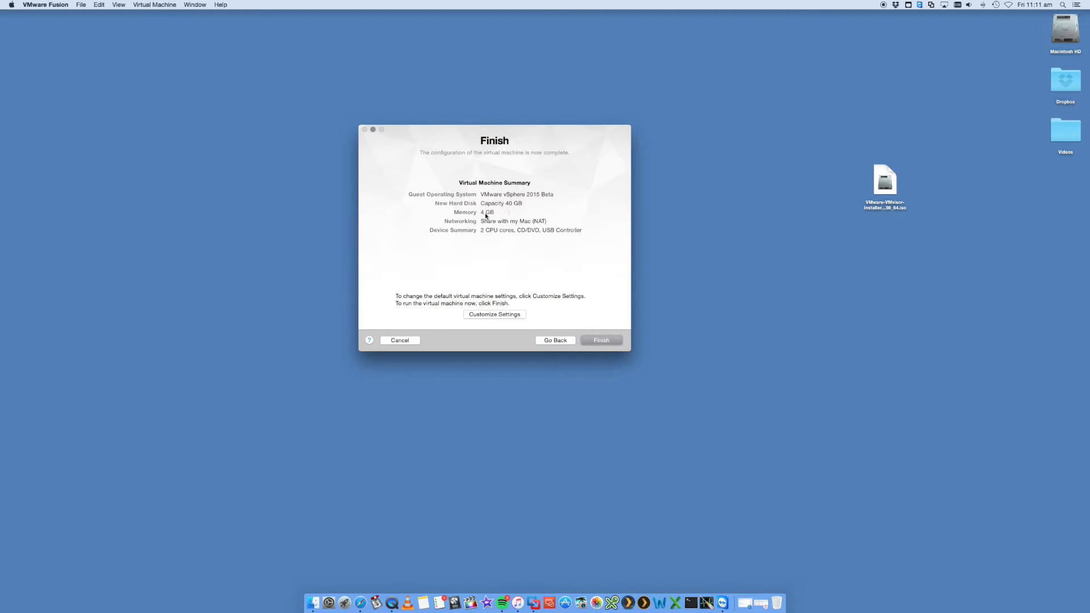
mouse_move(507, 216)
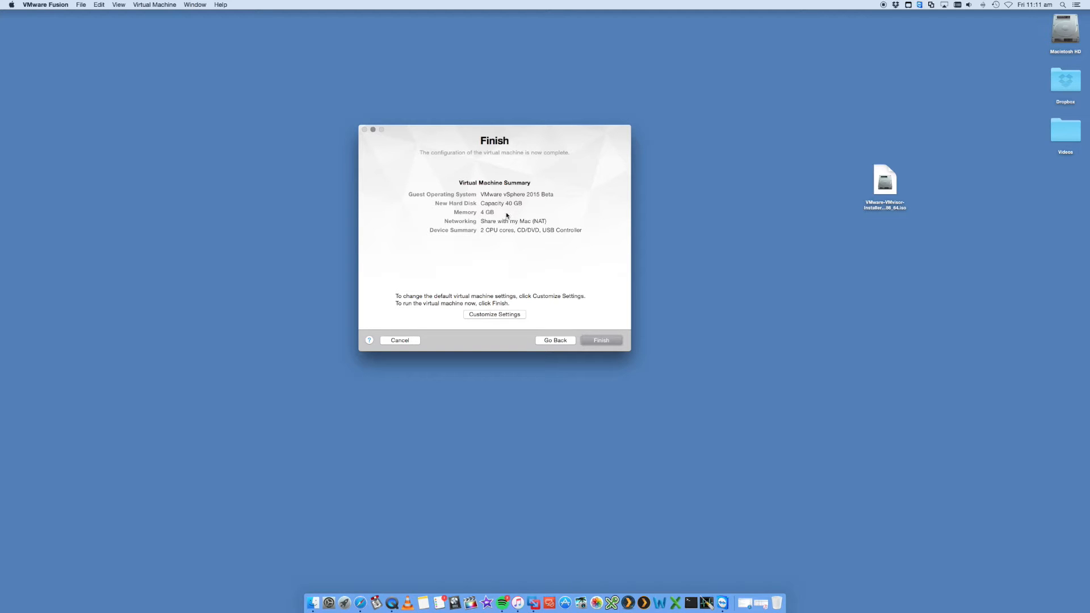
mouse_move(503, 219)
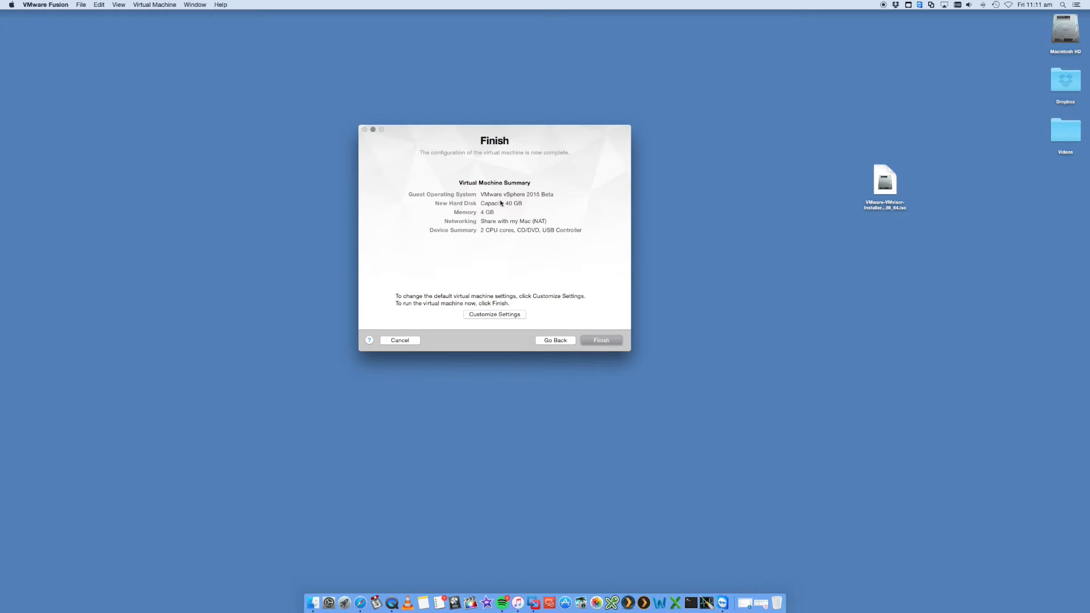
mouse_move(493, 236)
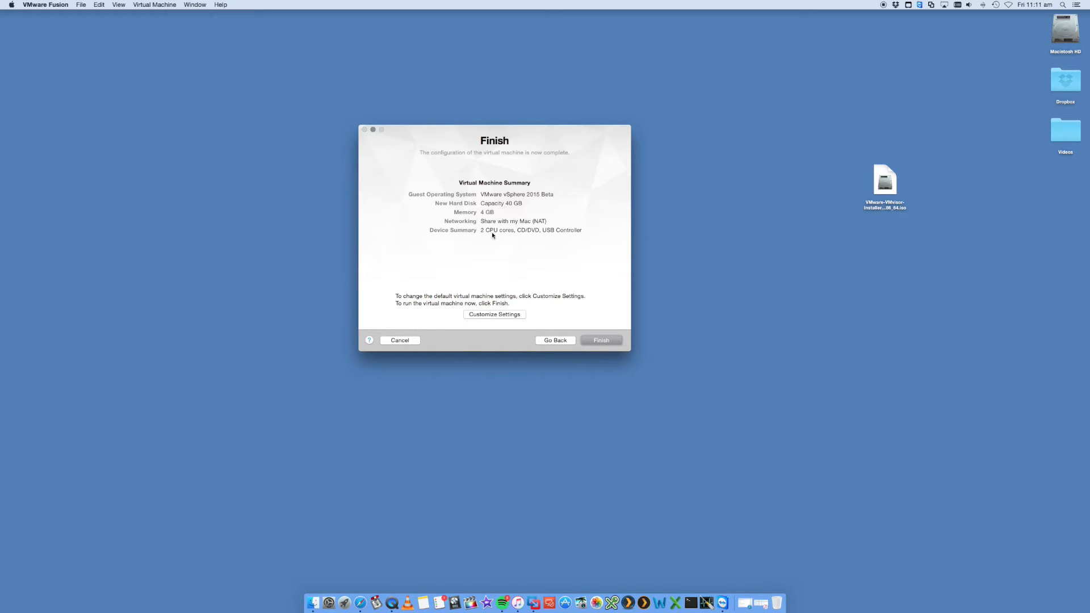
mouse_move(491, 220)
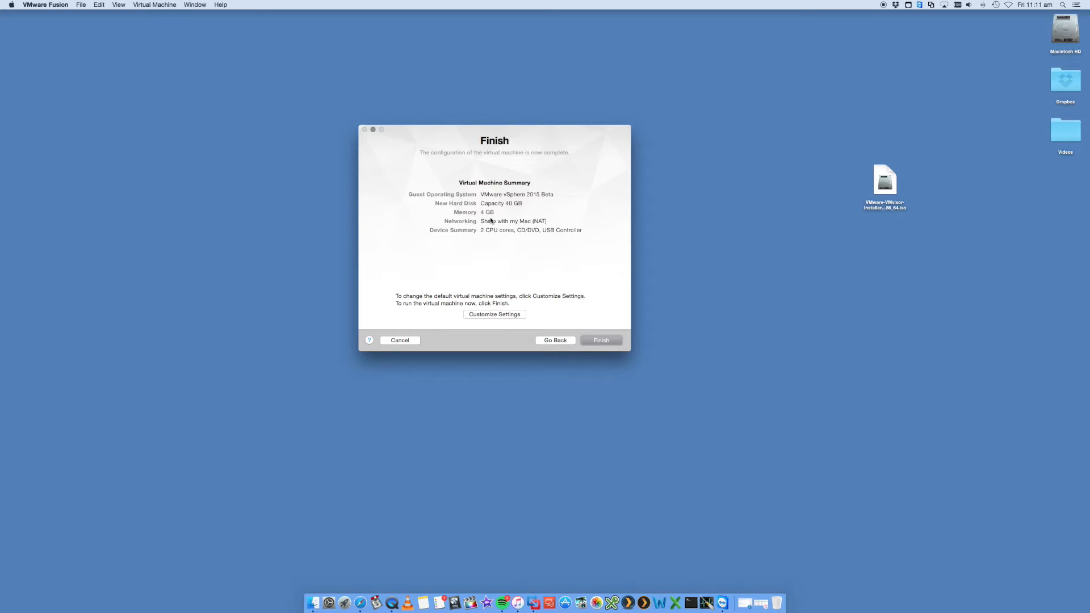
mouse_move(526, 202)
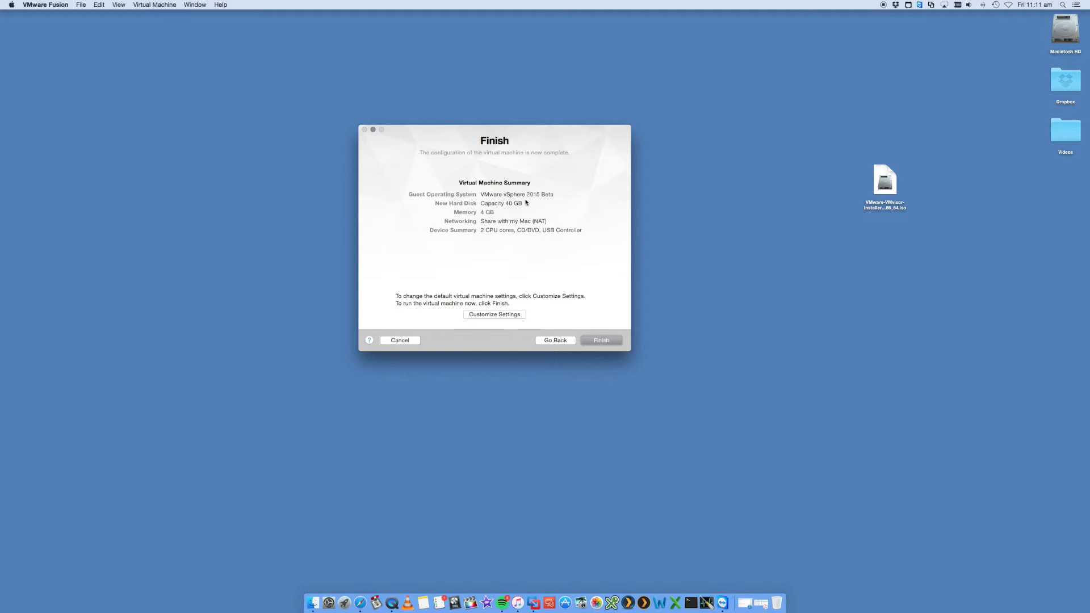
mouse_move(502, 203)
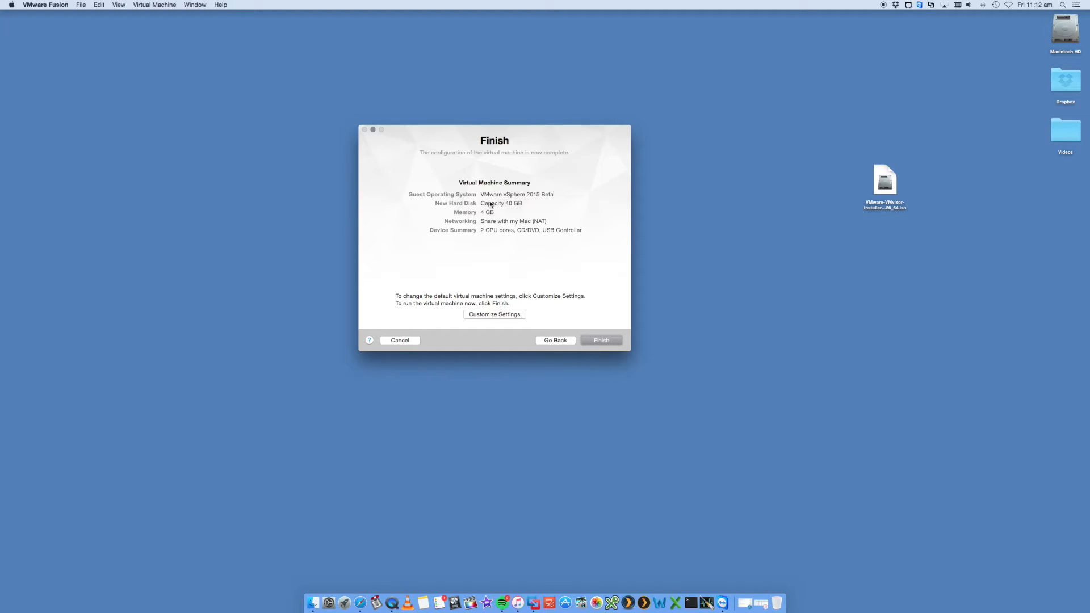
mouse_move(496, 187)
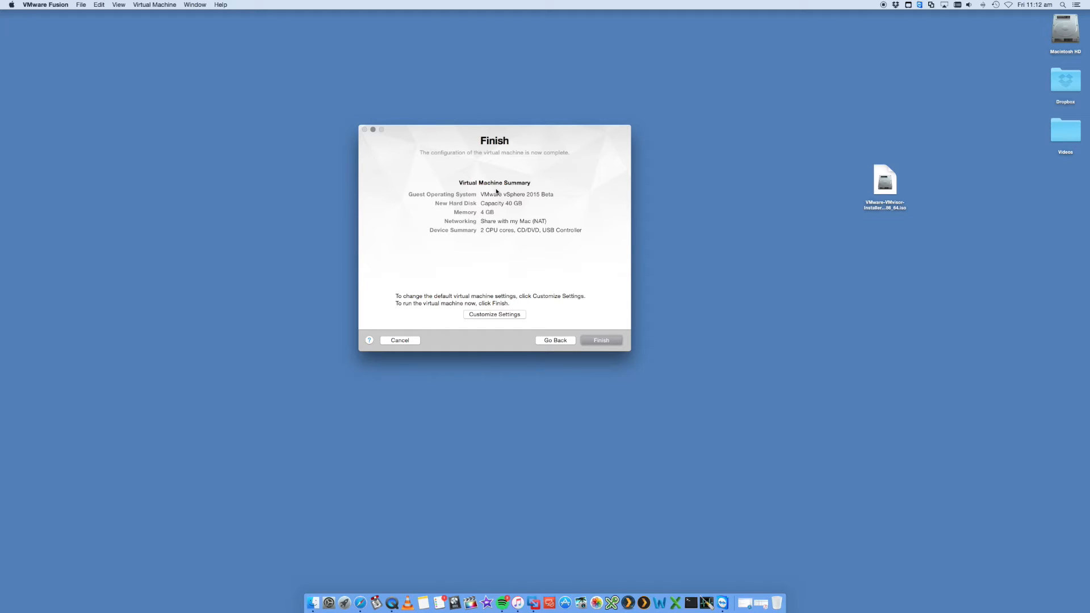
mouse_move(529, 207)
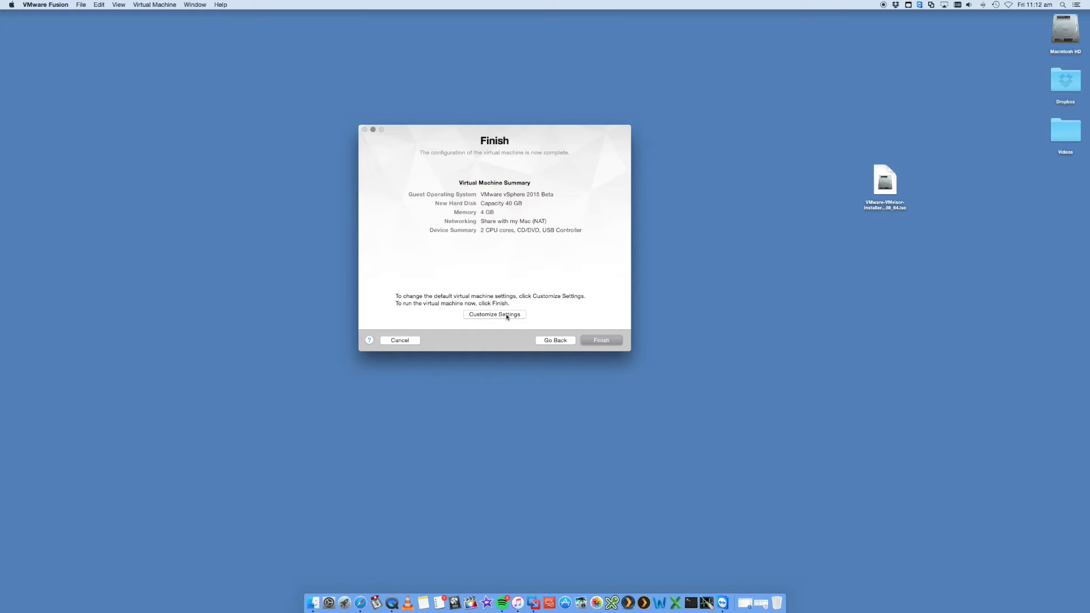
mouse_move(476, 213)
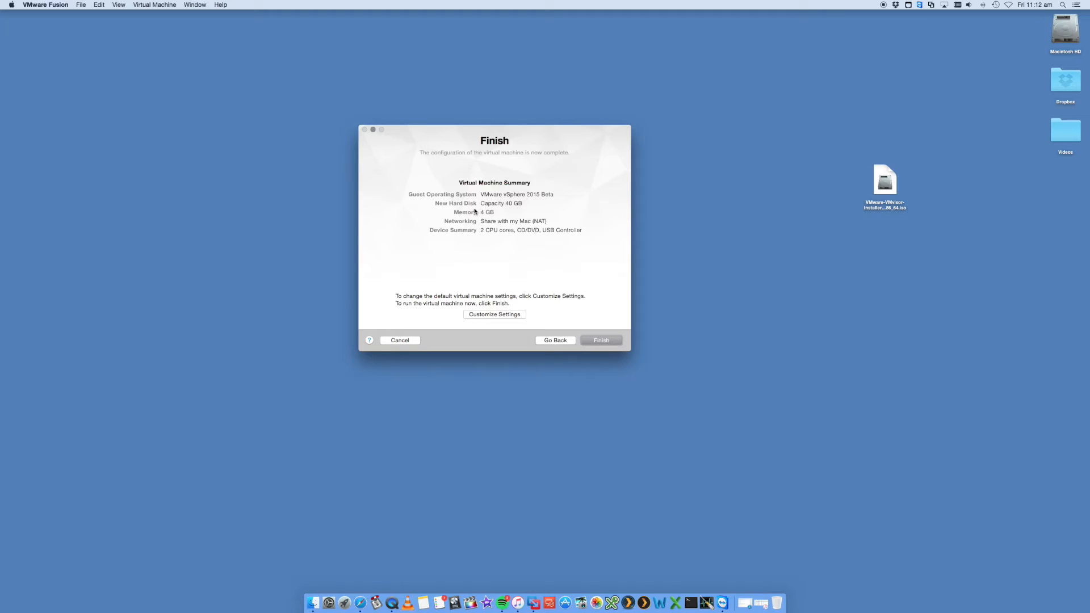
mouse_move(541, 272)
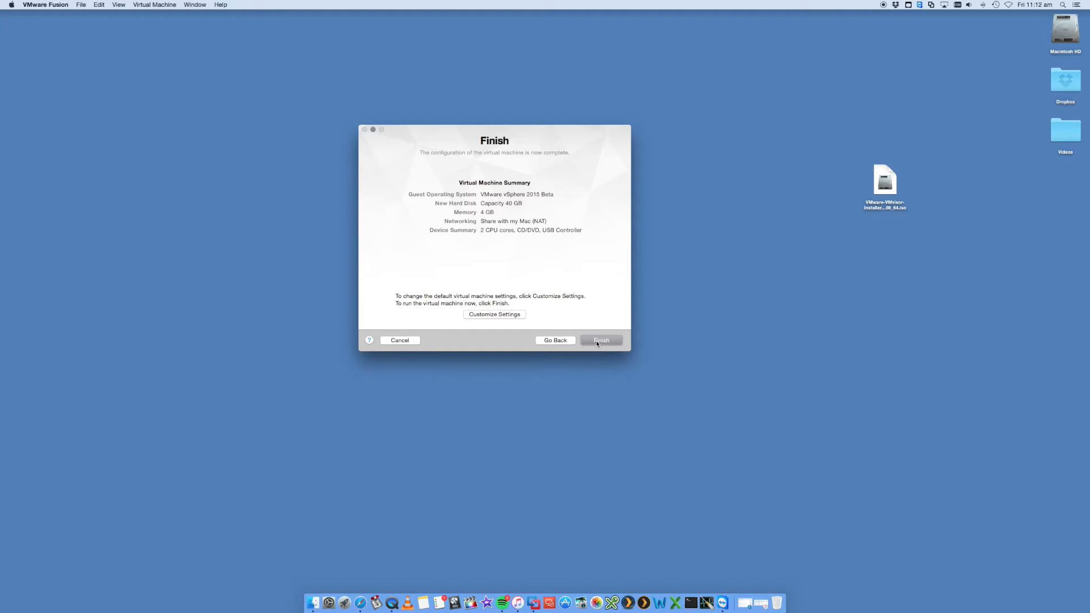
Finish the wizard so the save sheet proposes the name 'VMware vSphere 2015 Beta' in Virtual Machines.
left_click(602, 340)
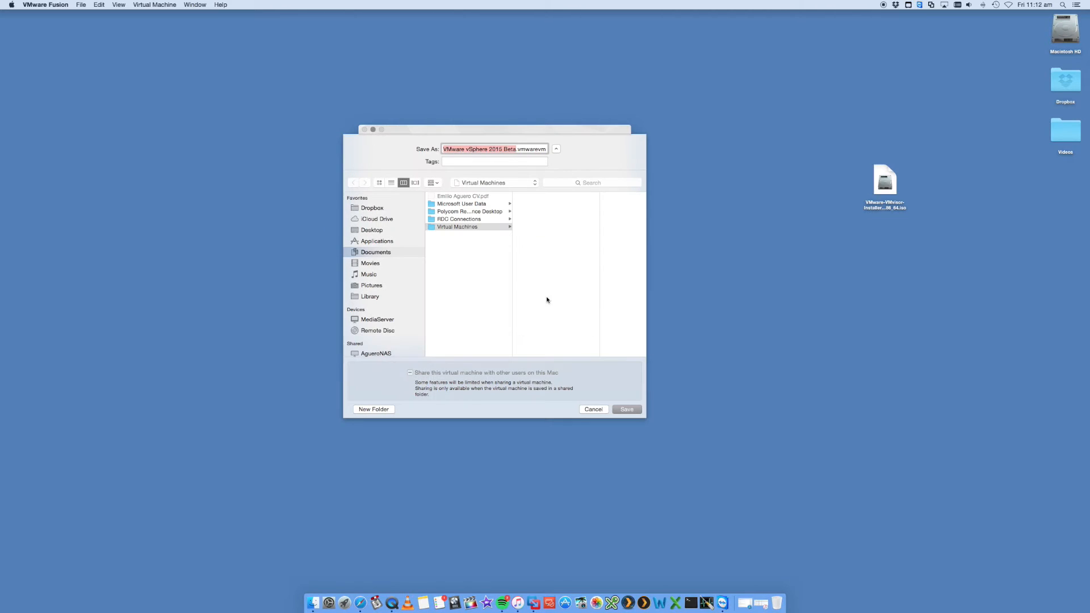
mouse_move(525, 231)
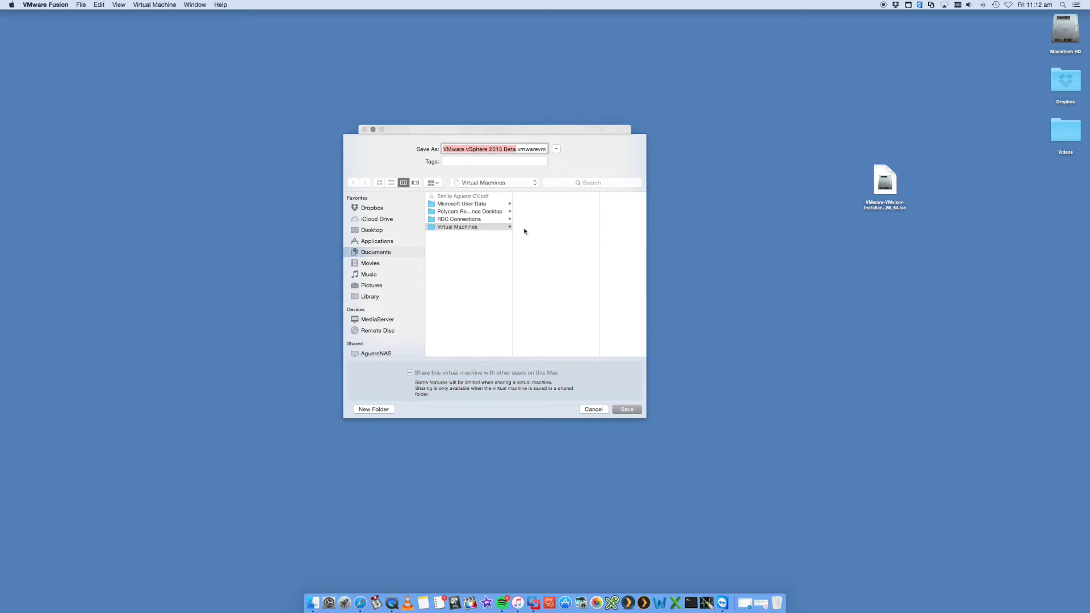
mouse_move(476, 186)
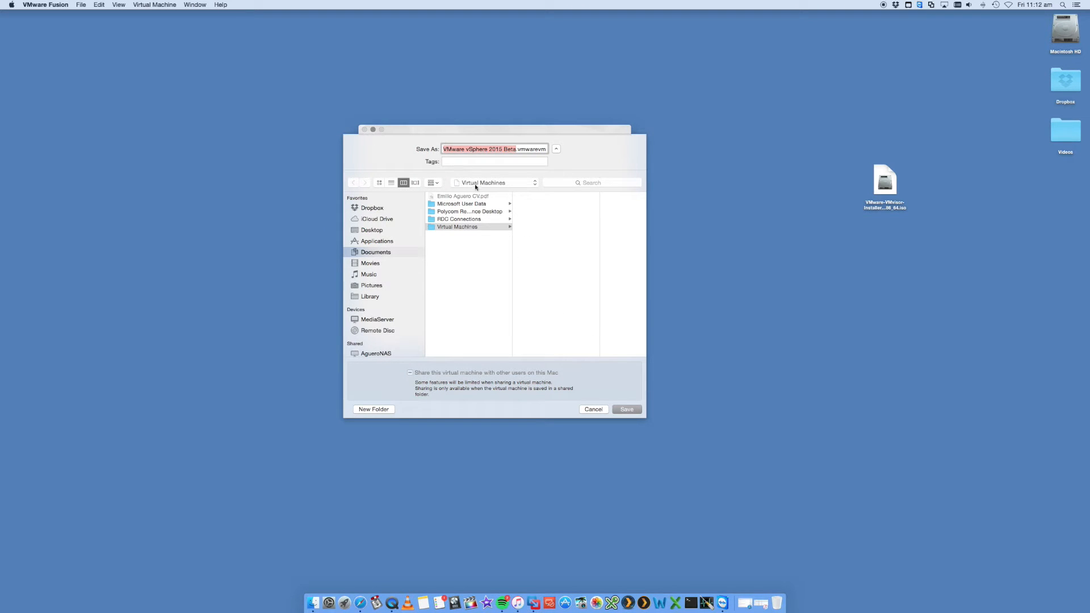
mouse_move(595, 372)
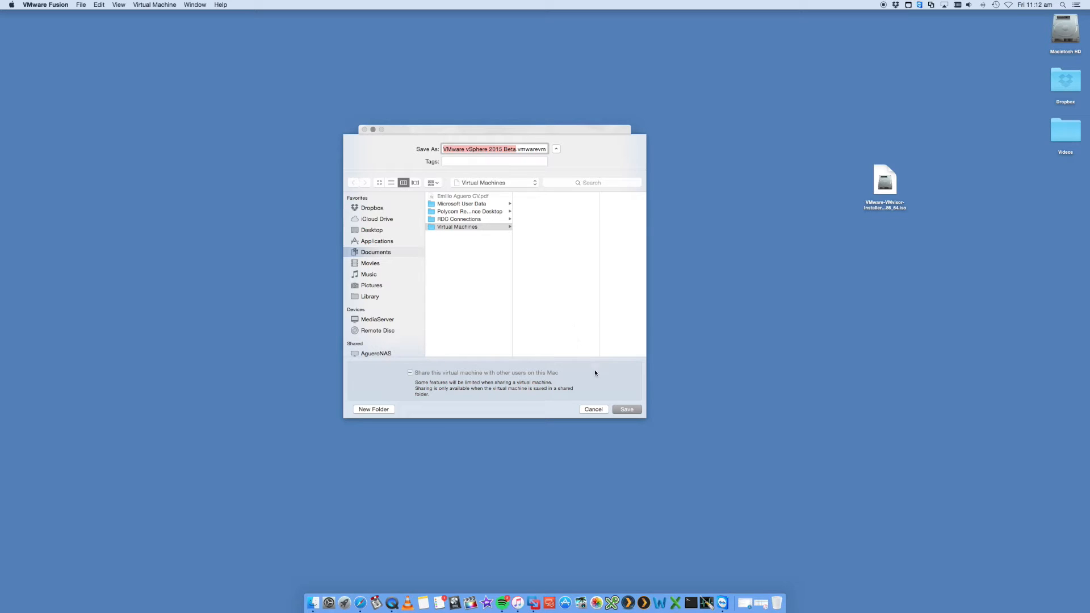
Save the 'VMware vSphere 2015 Beta' virtual machine and power it on to boot the ESXi 6.0 installer.
left_click(626, 408)
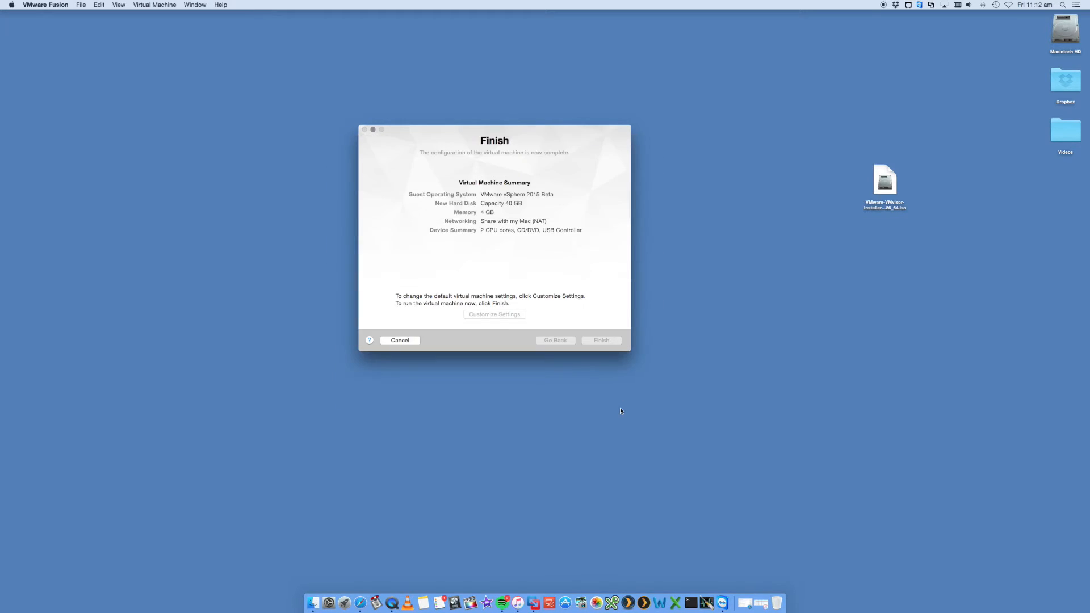
left_click(602, 340)
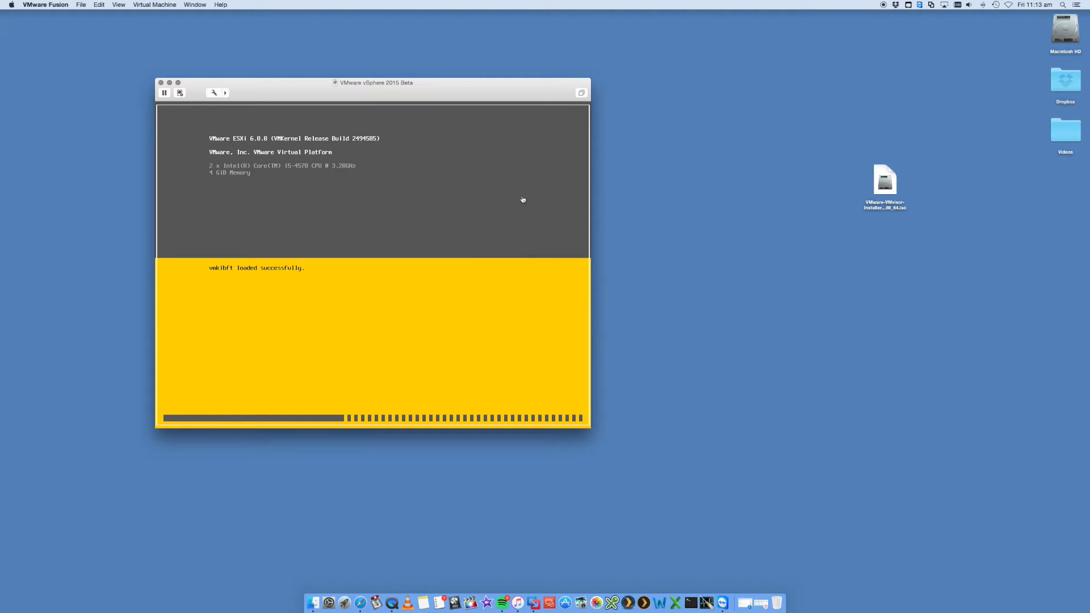
mouse_move(351, 546)
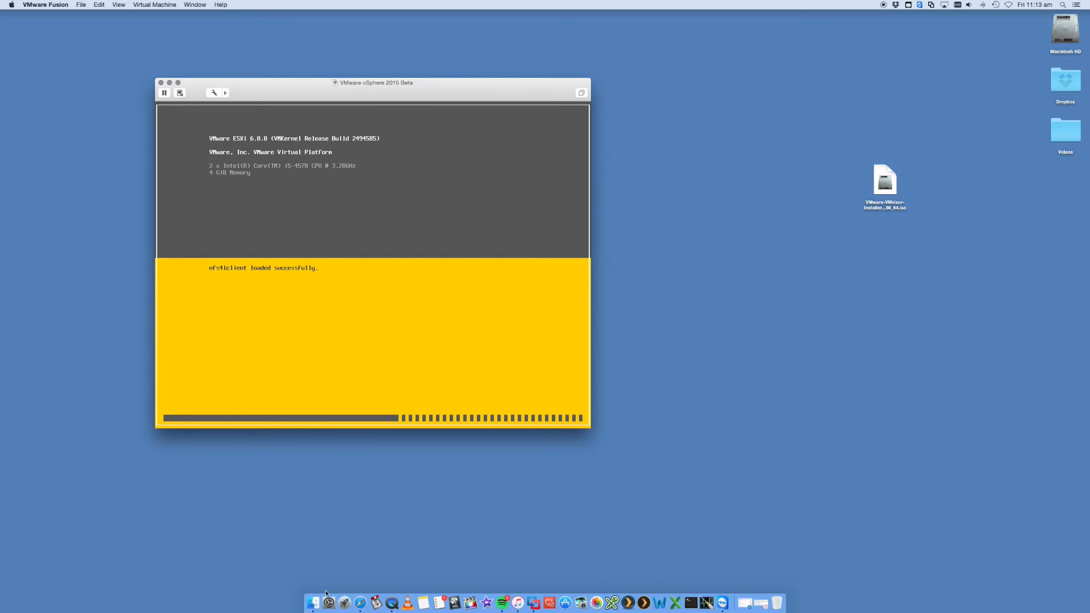
Review the Mission Control keyboard shortcuts in System Preferences, leaving Show Desktop unassigned.
left_click(326, 602)
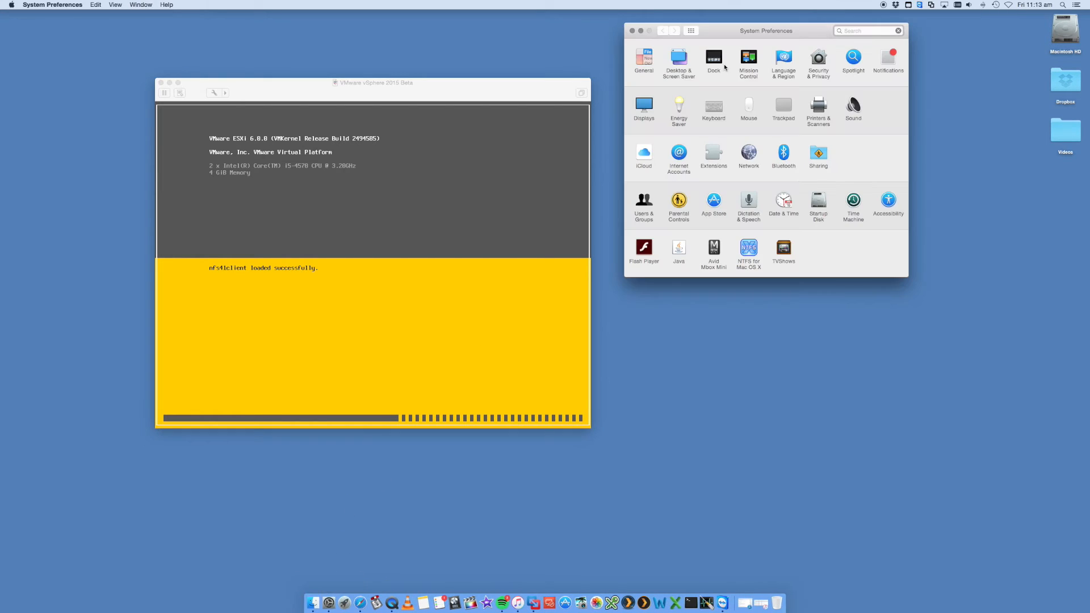
left_click(748, 57)
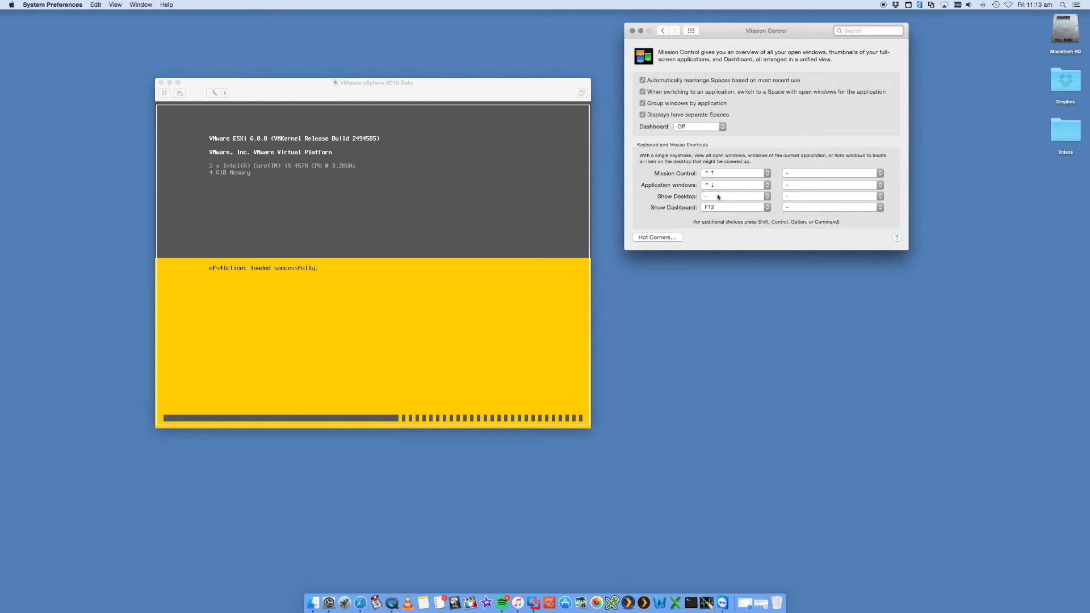
left_click(736, 195)
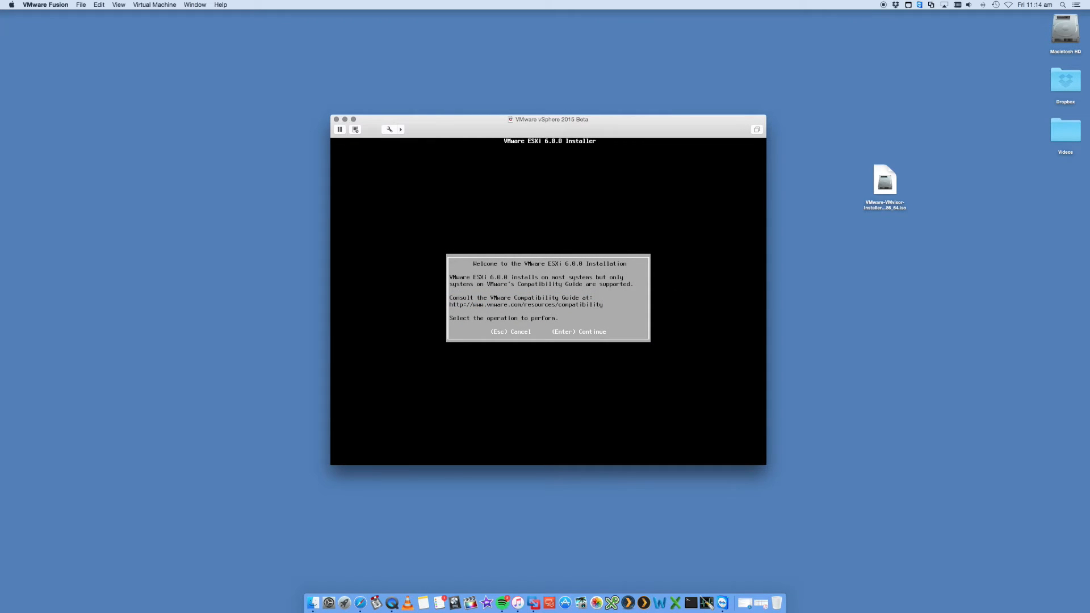
Accept the EULA, install to the 40 GB virtual disk with US Default keyboard, and enter the root password.
key("enter")
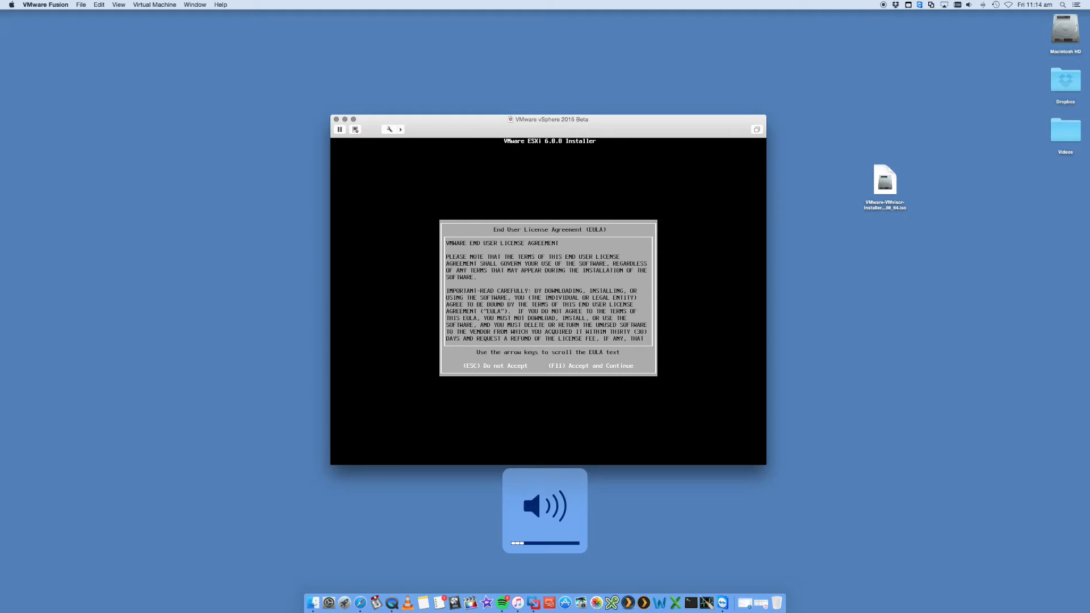
key("F11")
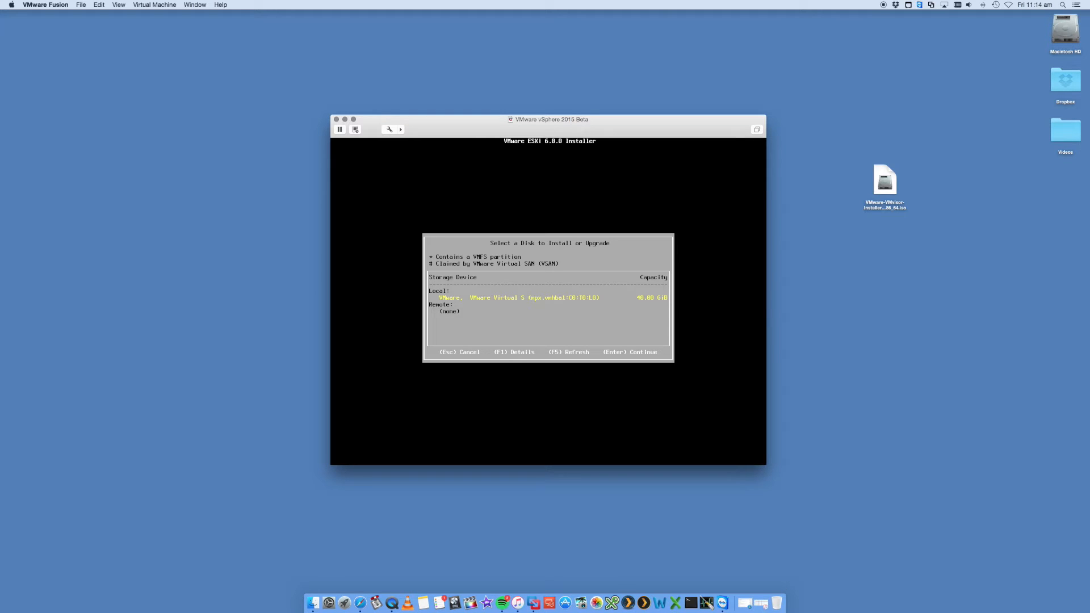
key("Return")
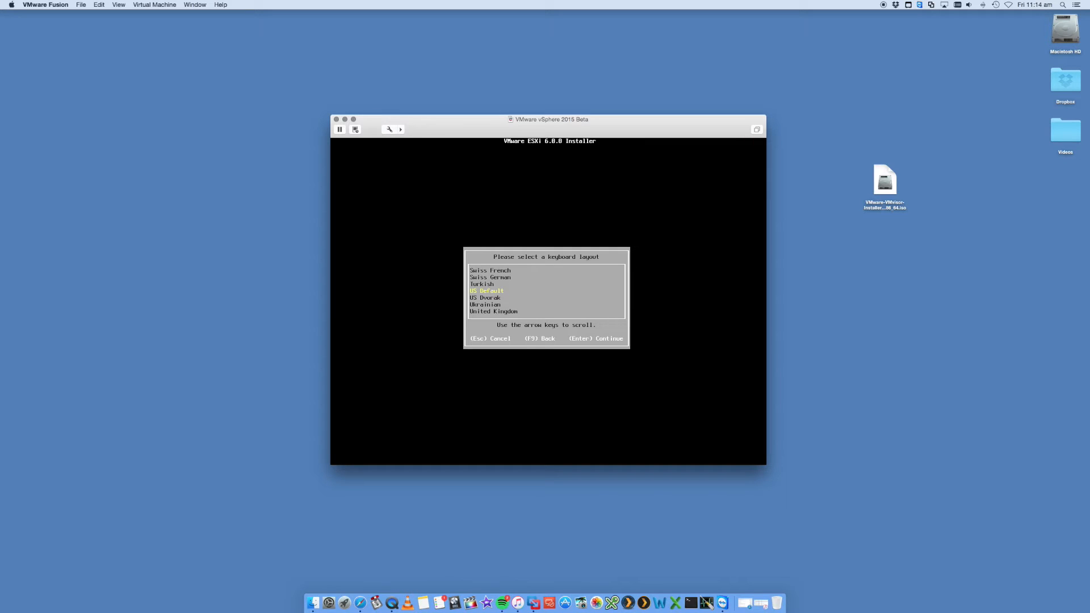
key("Return")
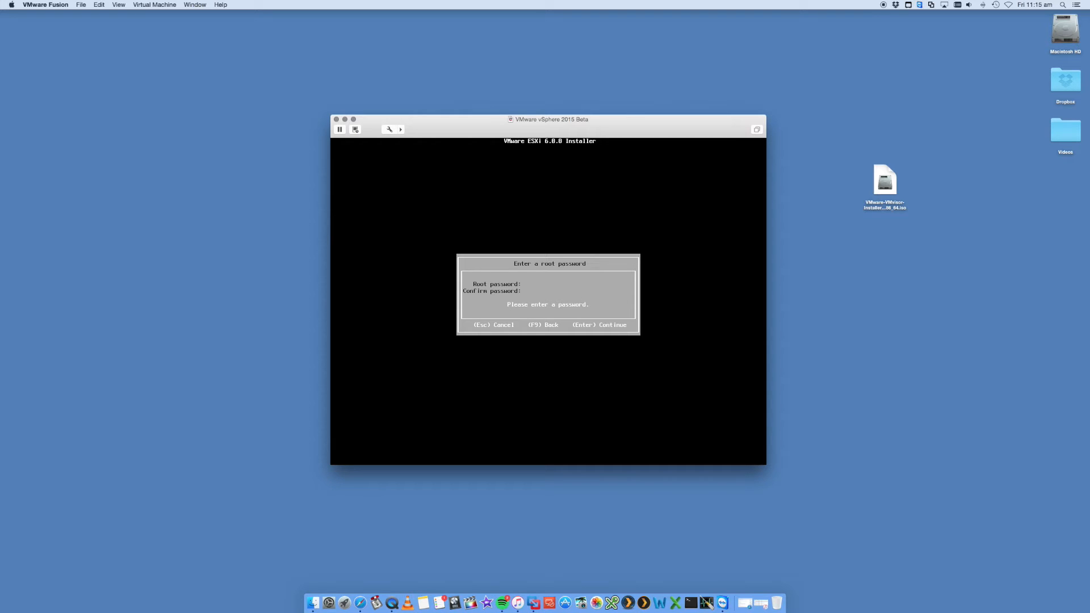
type("******")
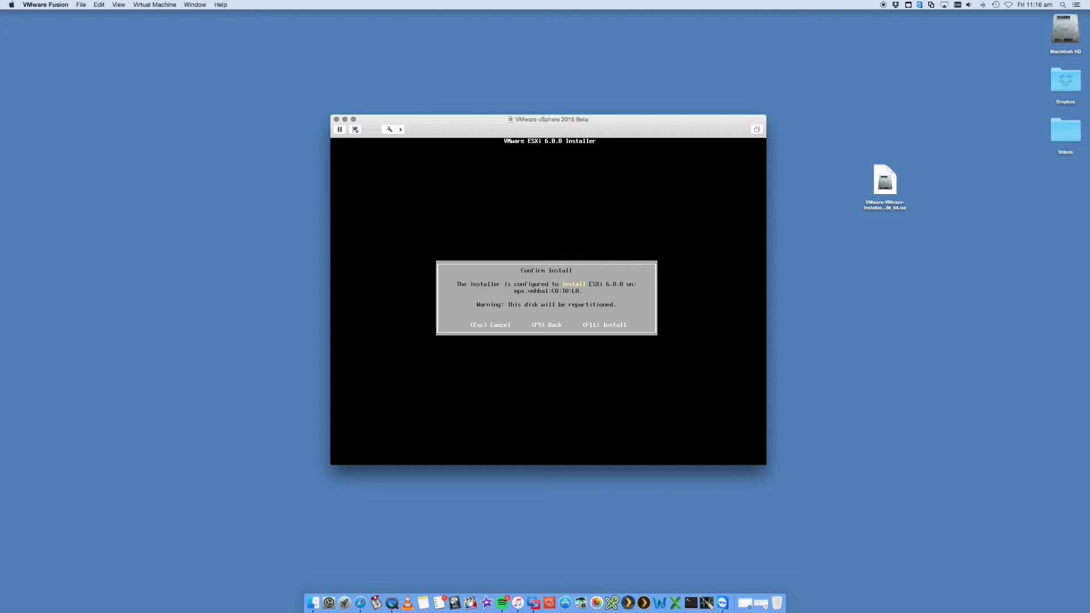
Confirm the ESXi 6.0.0 installation and let the host reboot to its DCUI console.
key("F11")
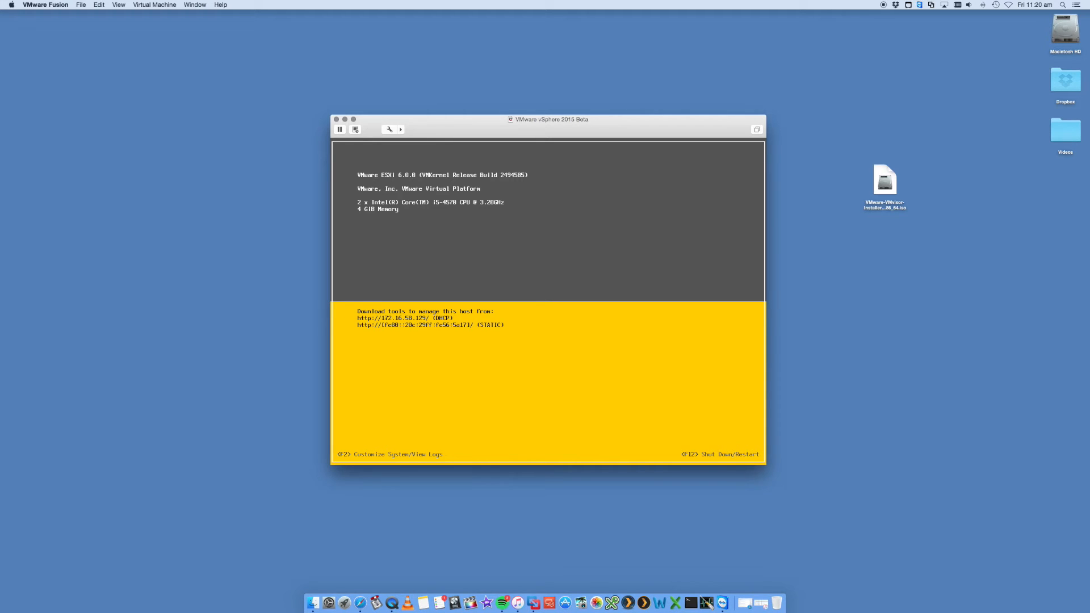
Log in as root and bring up Configure Management Network, showing DHCP address 172.16.50.129.
key("F2")
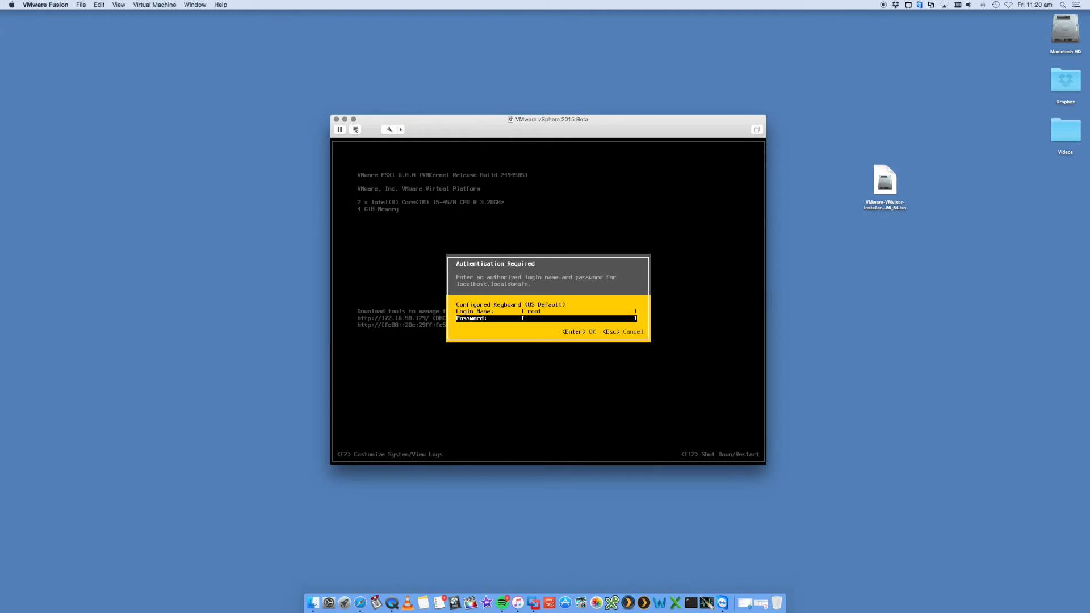
type("password")
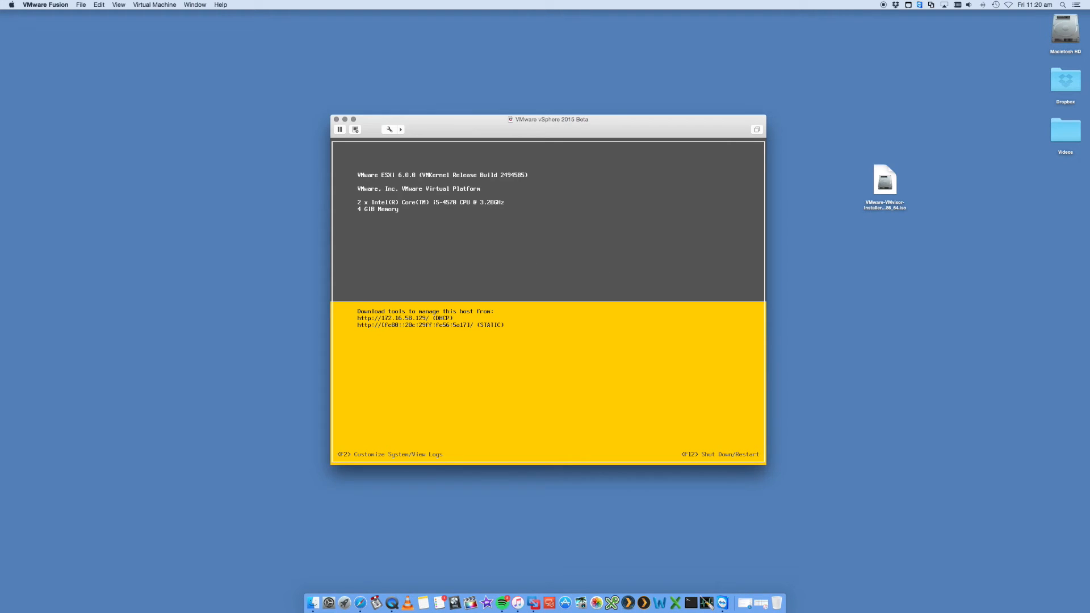
key("F2")
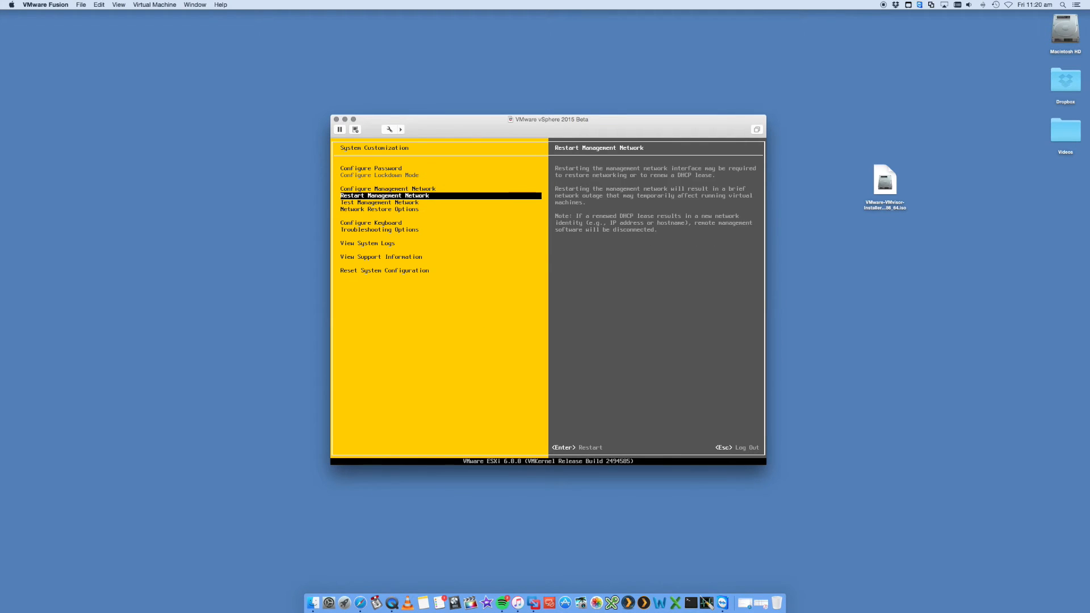
key("Up")
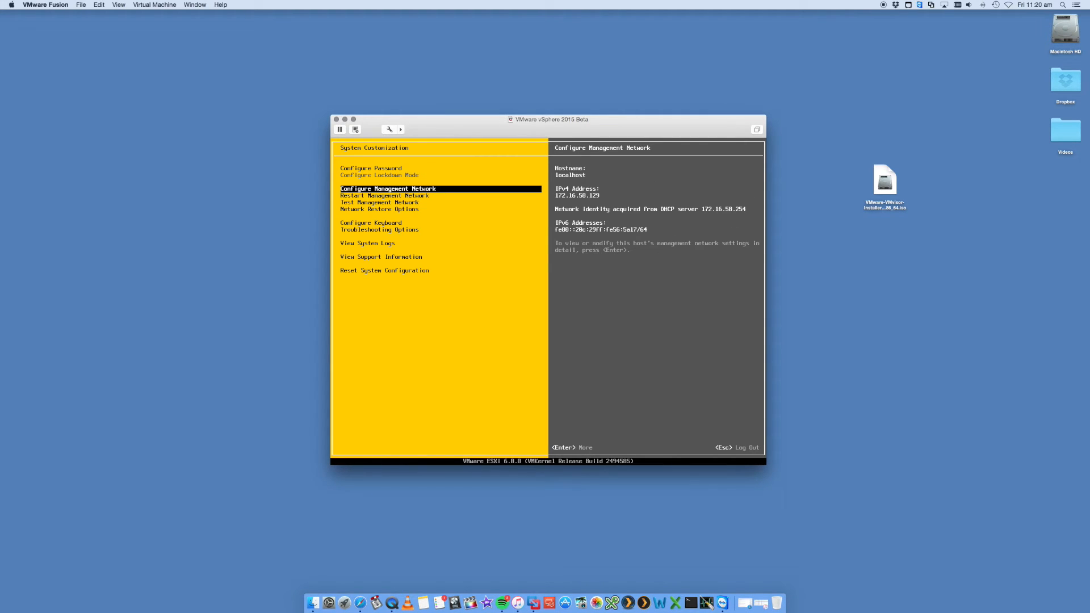
key("enter")
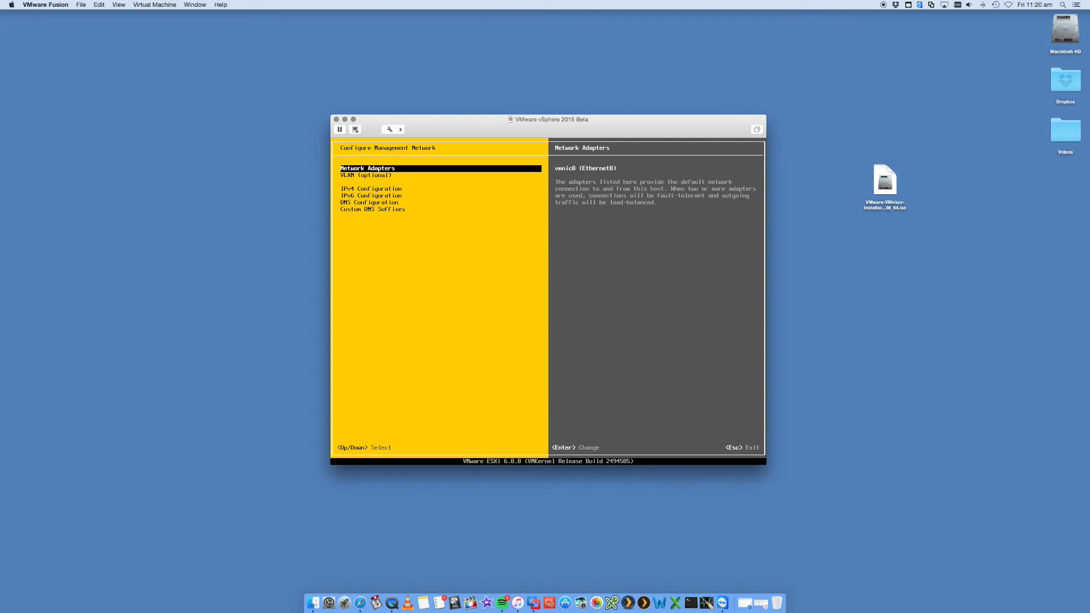
key("Down")
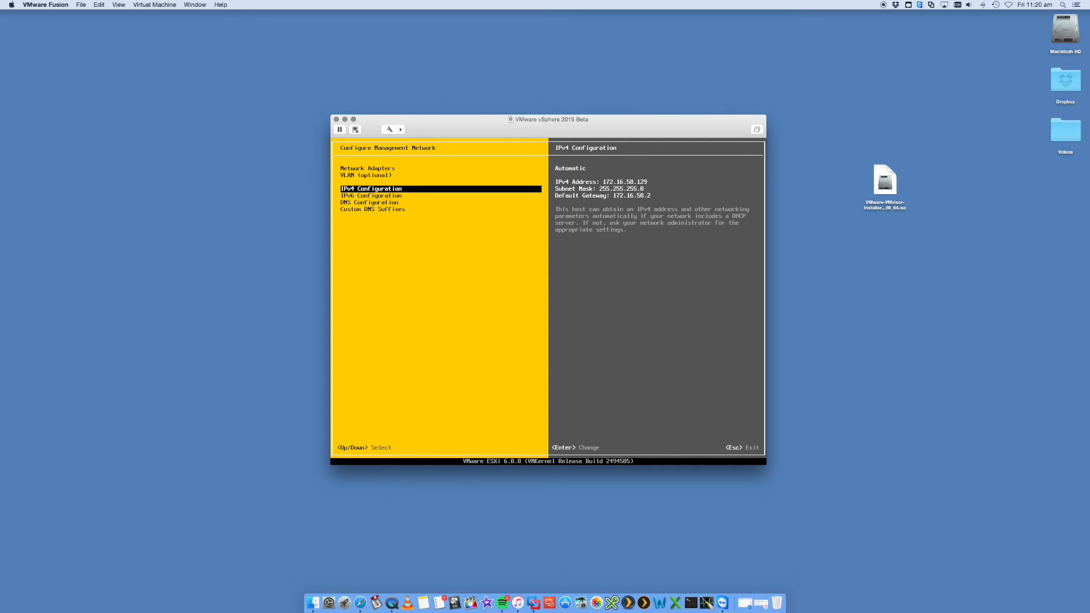
Switch IPv4 Configuration to the static address 172.16.1.101 and confirm it.
key("Enter")
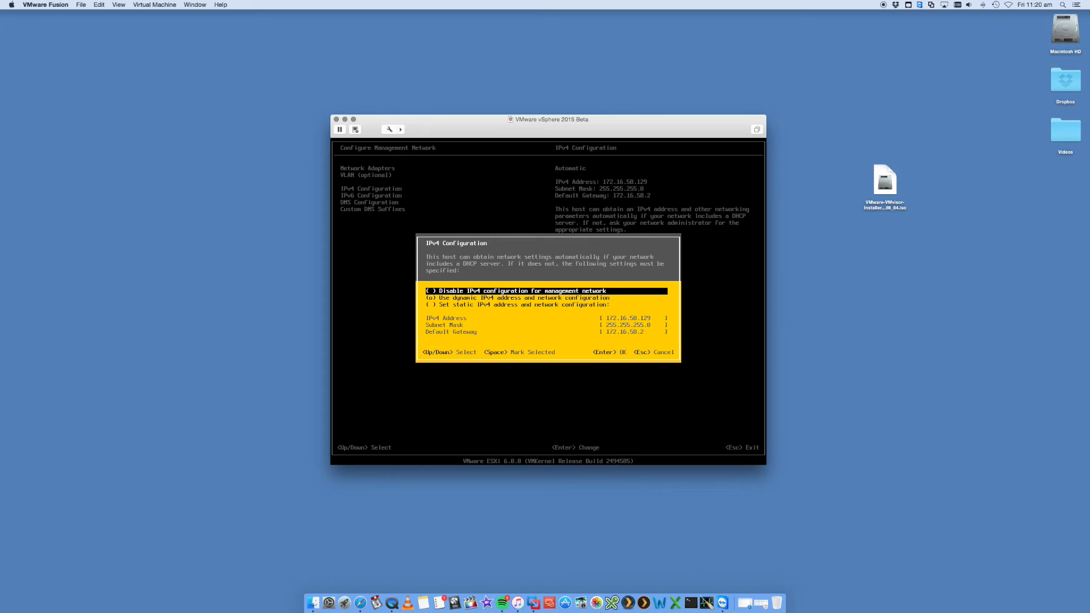
key("Down")
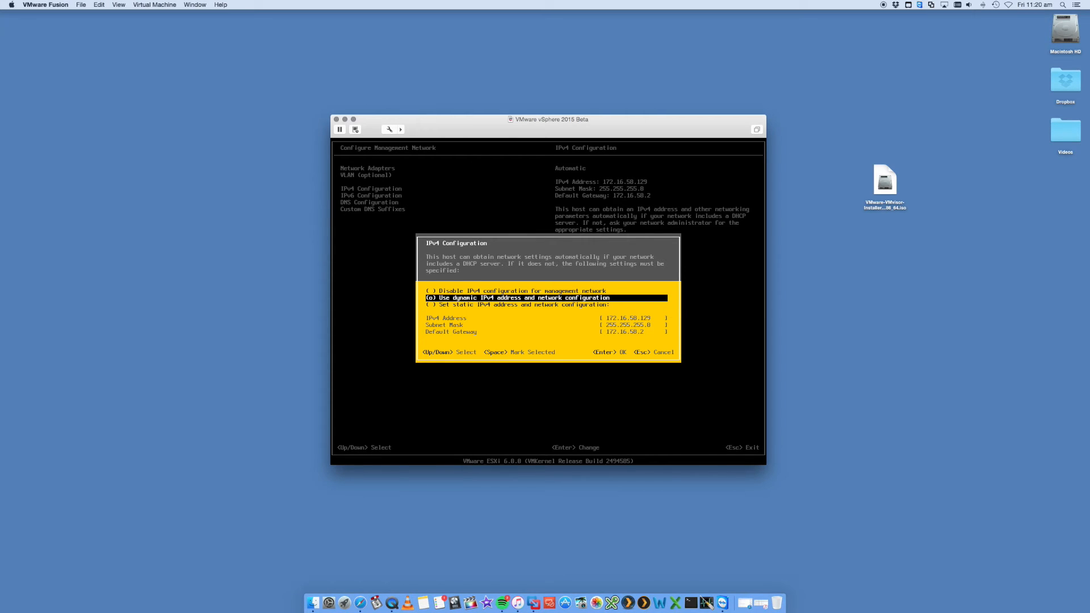
key("Down")
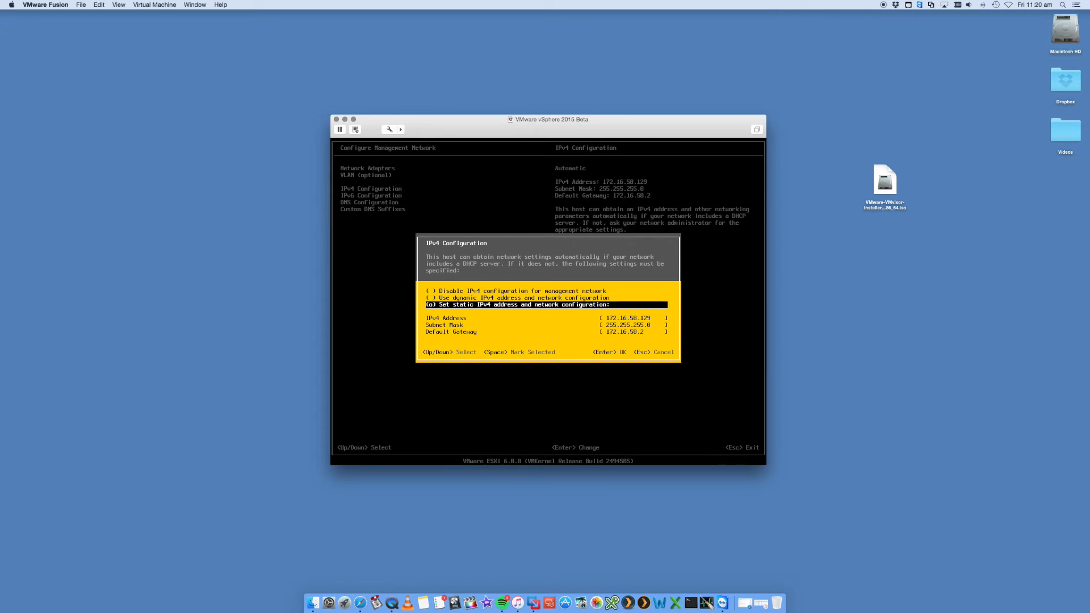
key("Down")
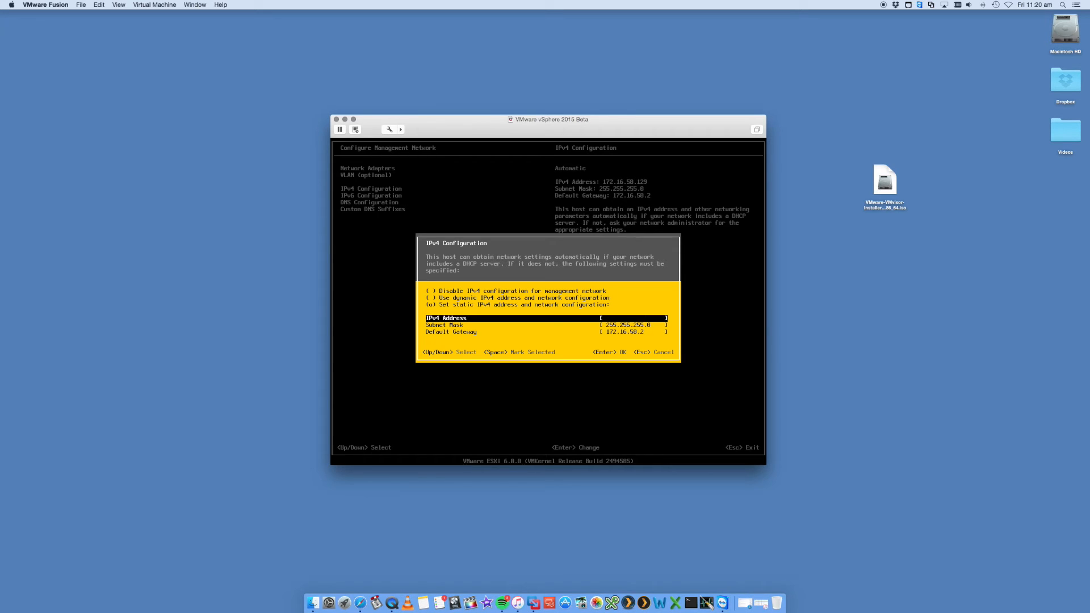
type("172.16.")
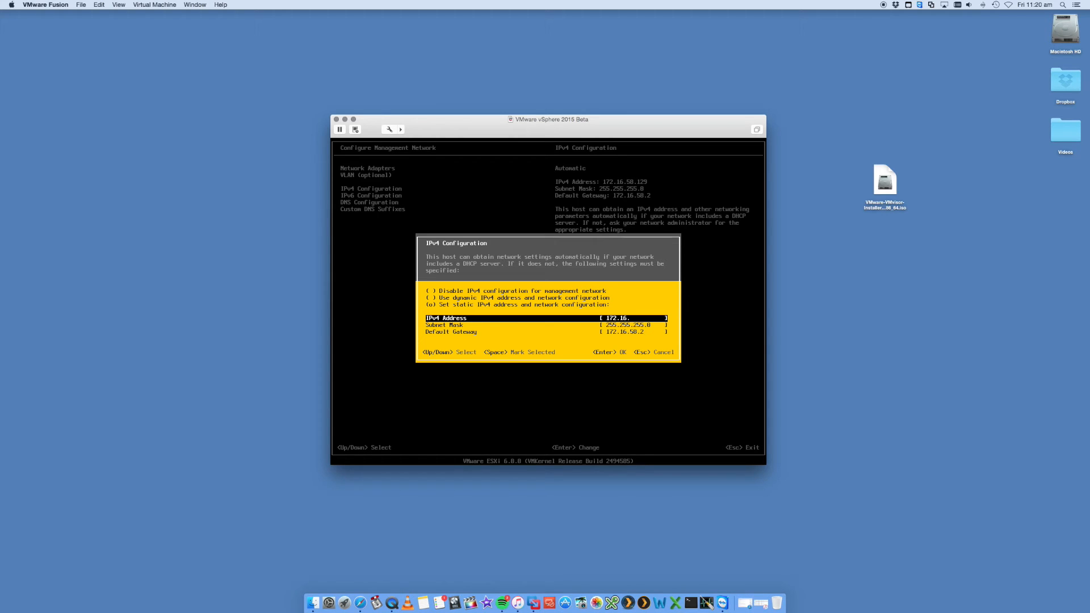
type("1.")
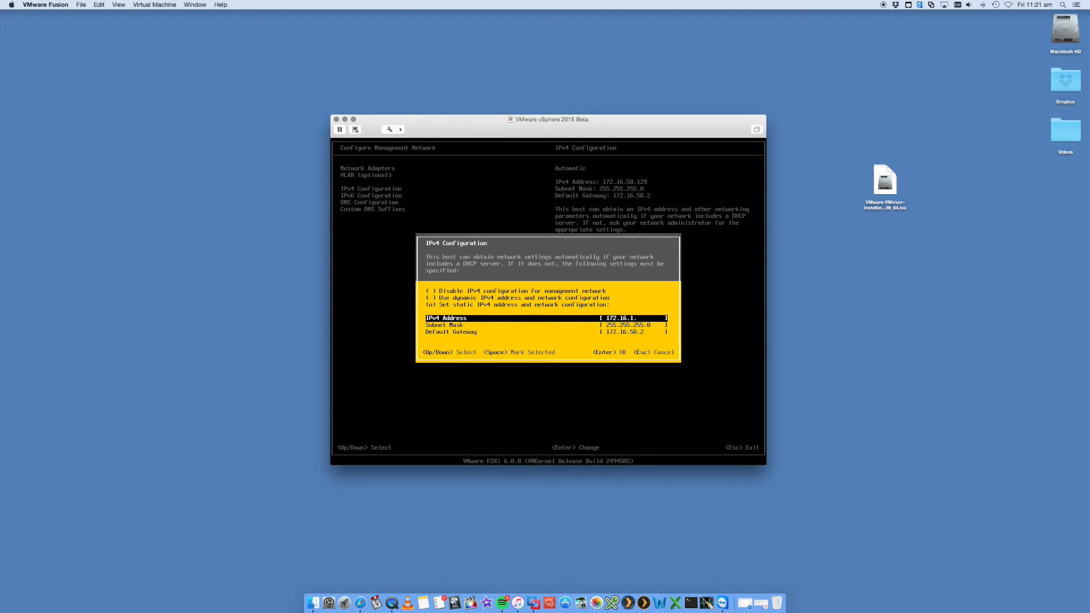
type("101")
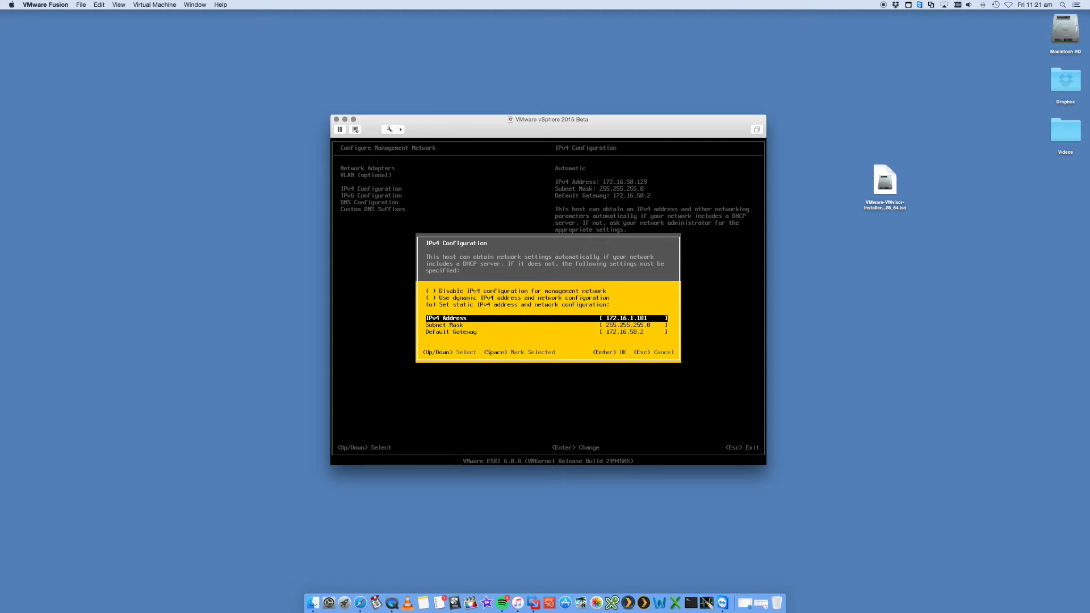
key("Down")
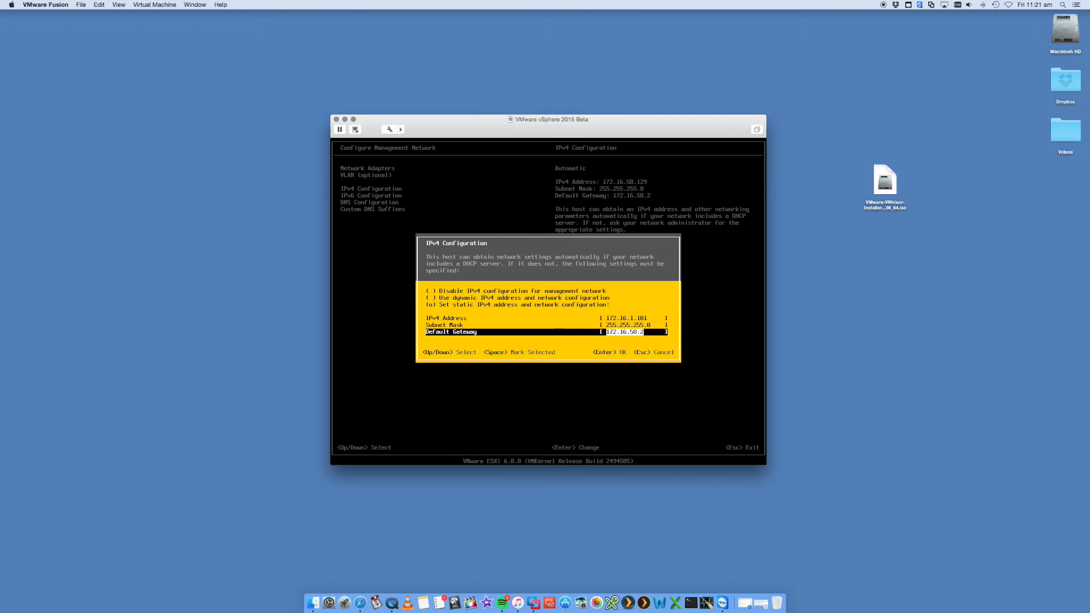
key("Enter")
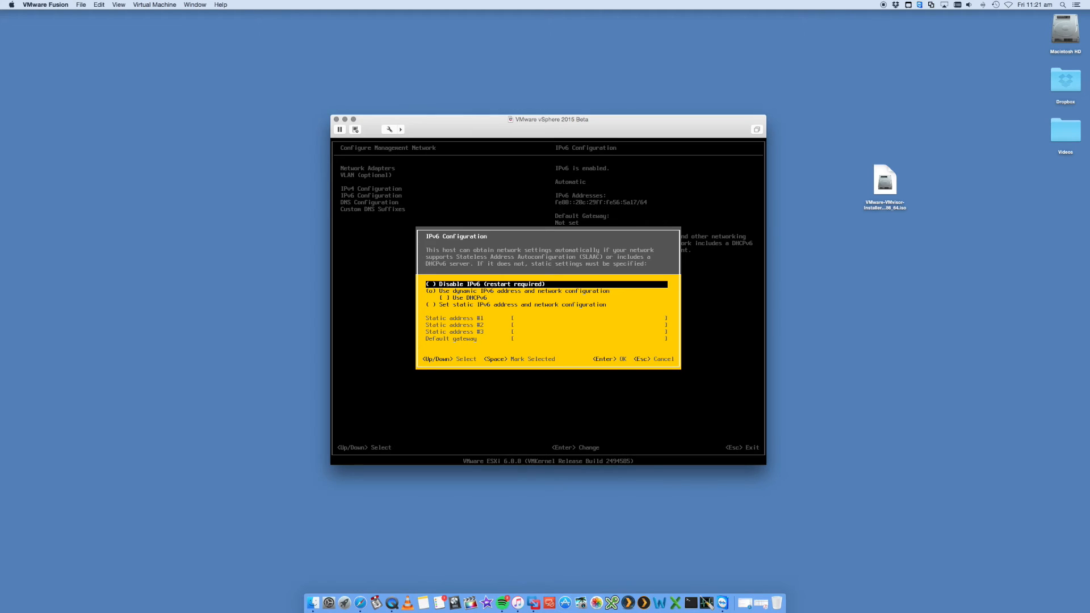
Disable IPv6, leave DNS and VLAN unchanged, and exit to apply the 172.16.1.101 network settings.
key("enter")
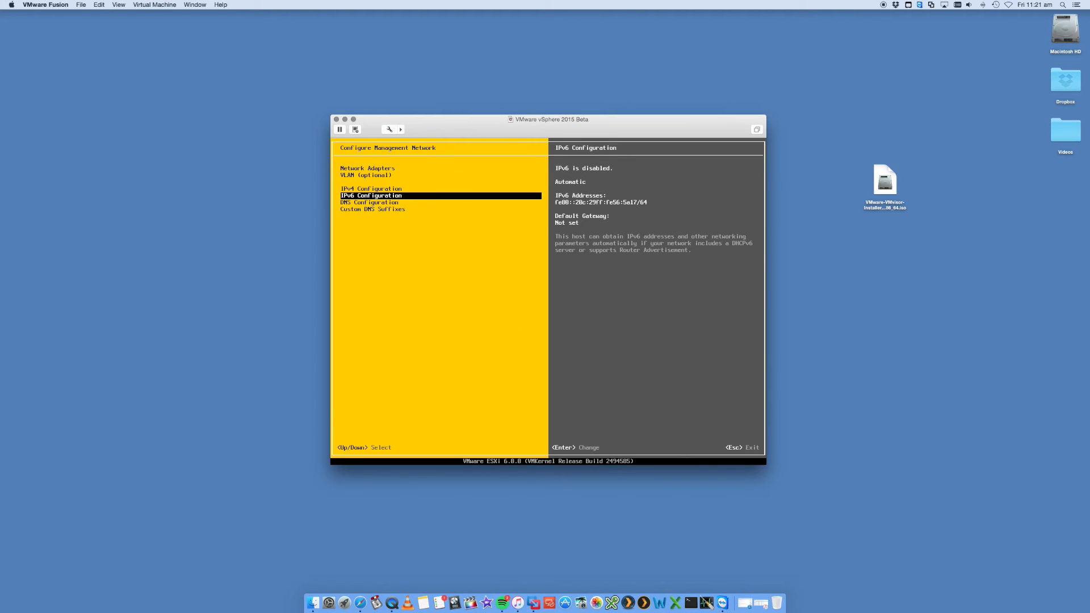
key("Down")
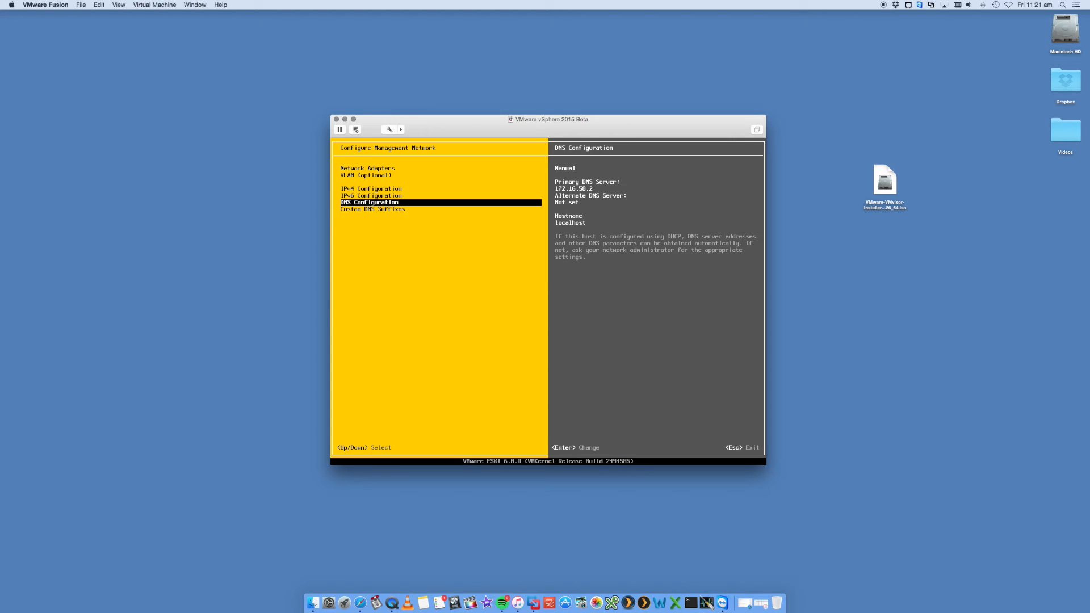
key("Up")
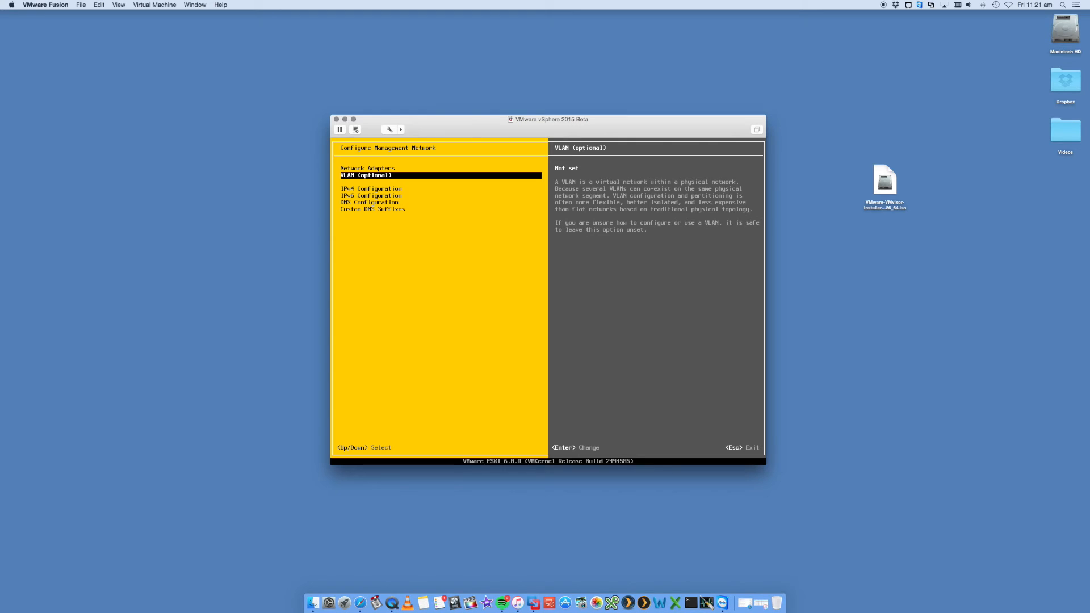
key("Escape")
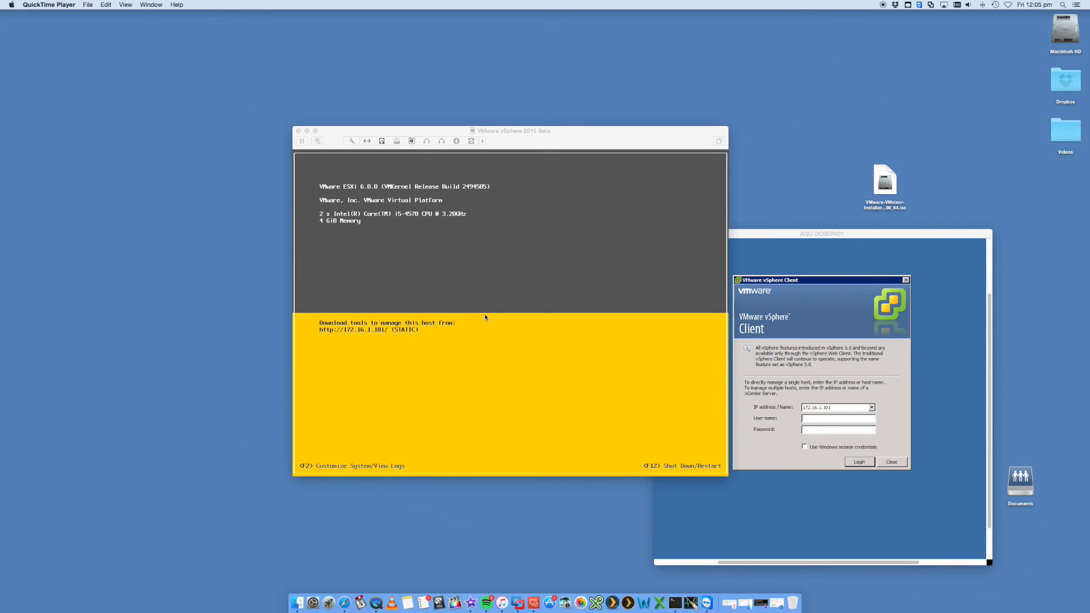
mouse_move(349, 401)
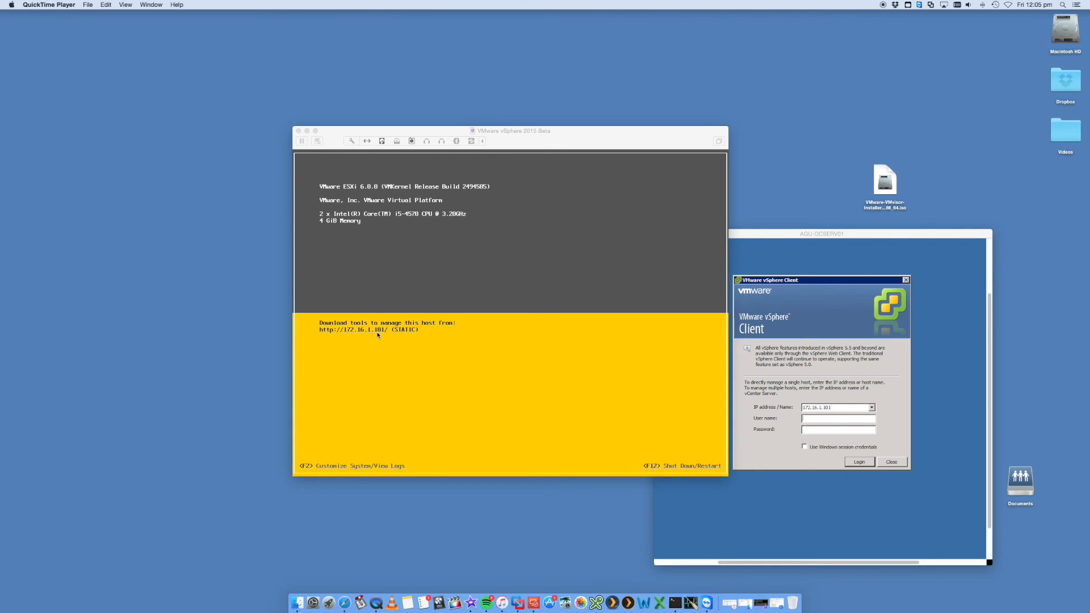
mouse_move(395, 322)
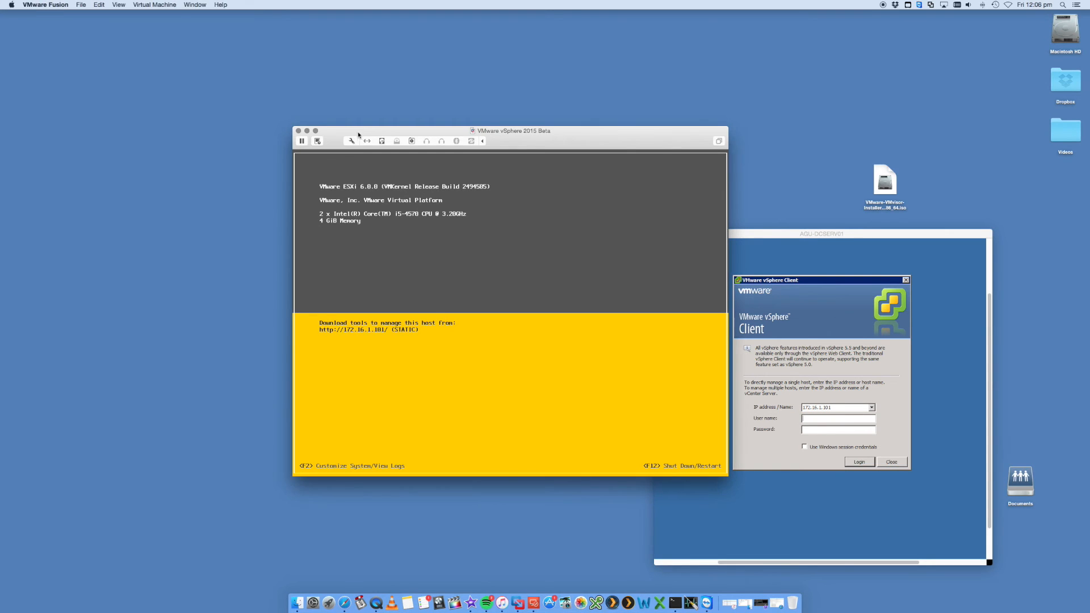
Bring up the settings of the running vSphere 2015 Beta virtual machine.
left_click(351, 141)
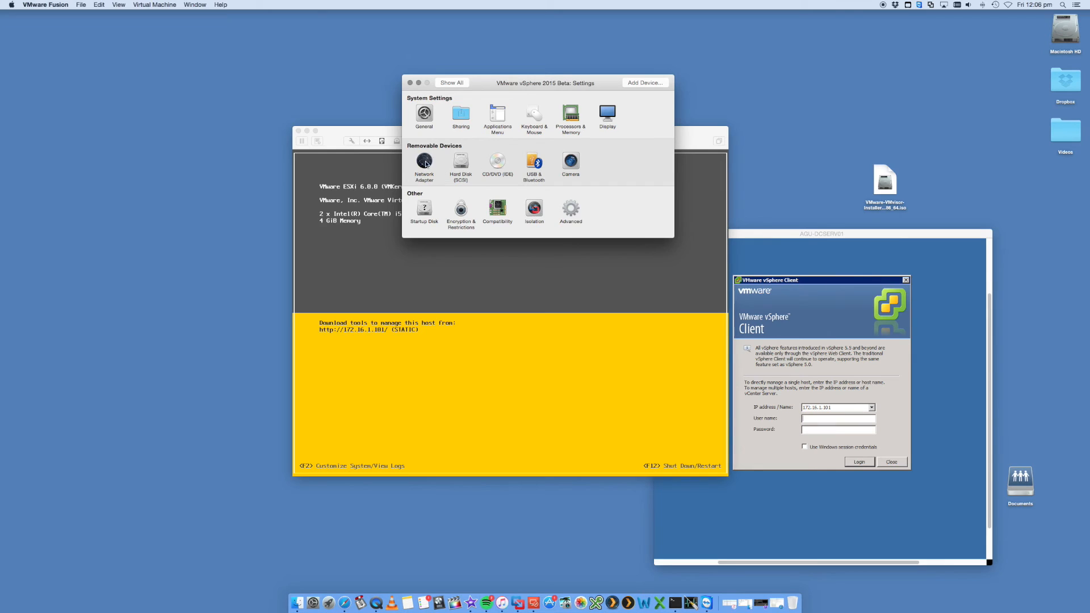
Switch the network adapter from NAT to Bridged Autodetect and approve traffic monitoring with admin credentials.
left_click(425, 161)
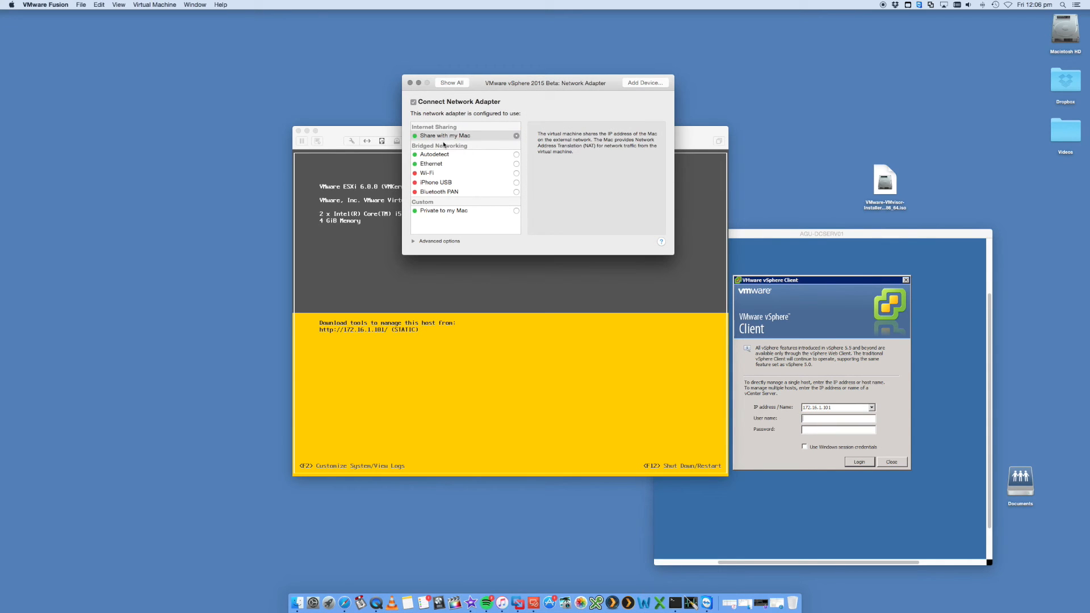
mouse_move(549, 147)
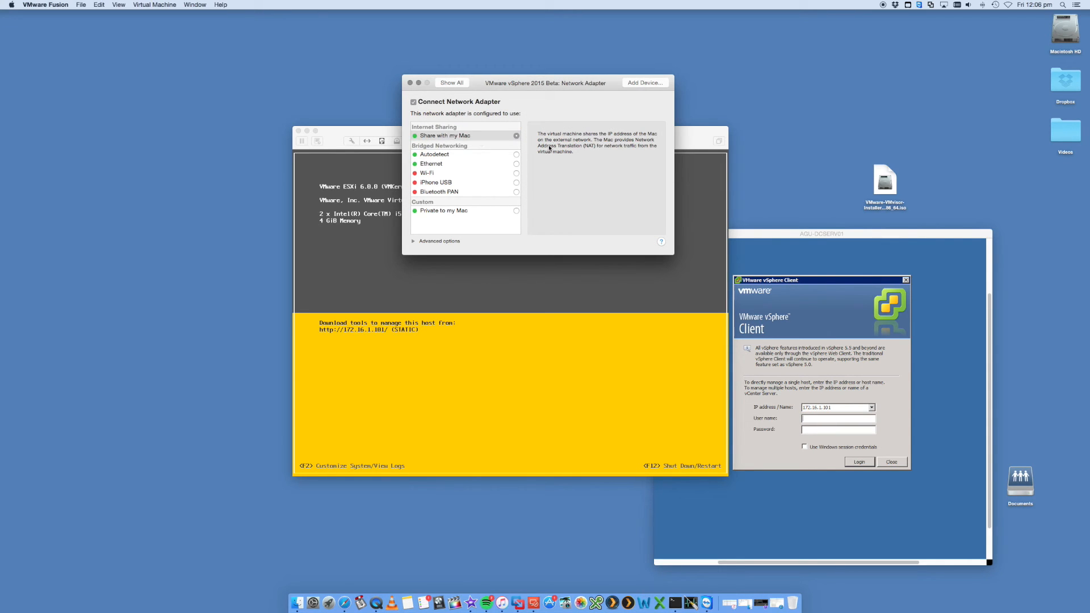
mouse_move(545, 154)
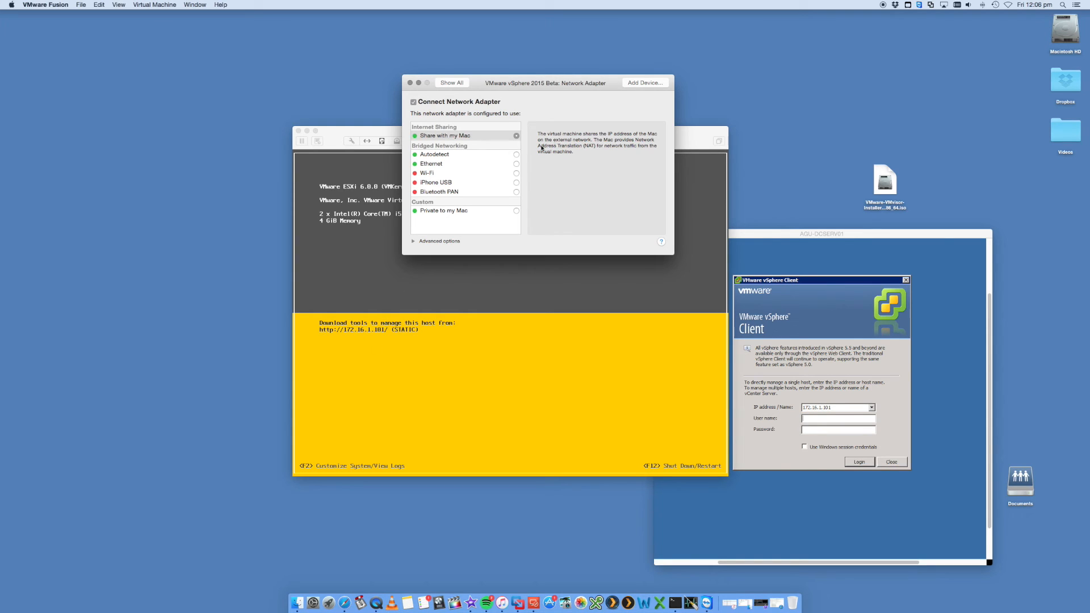
left_click(433, 155)
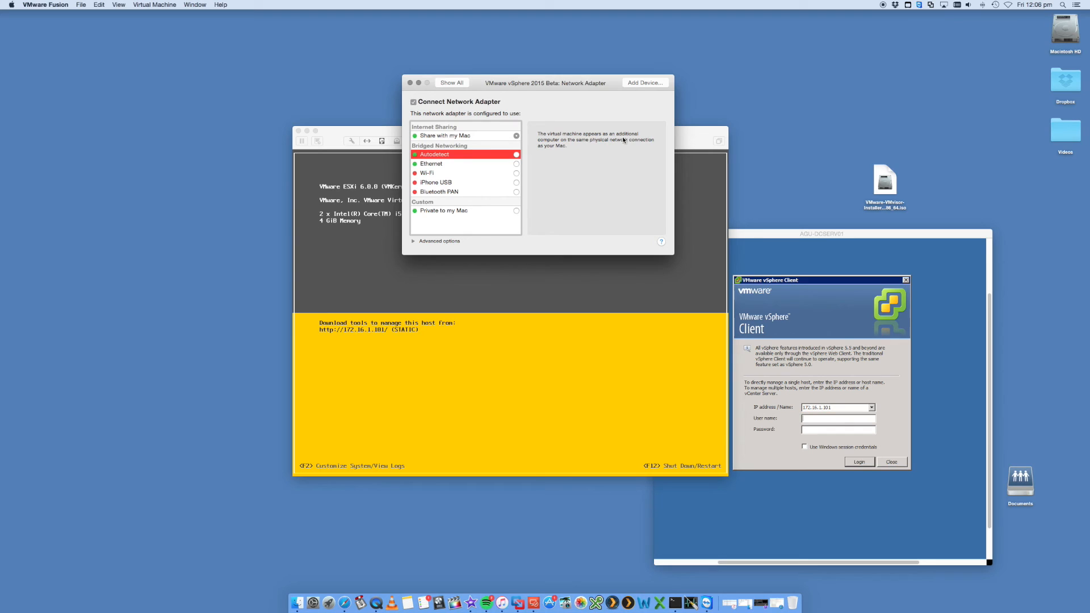
mouse_move(592, 147)
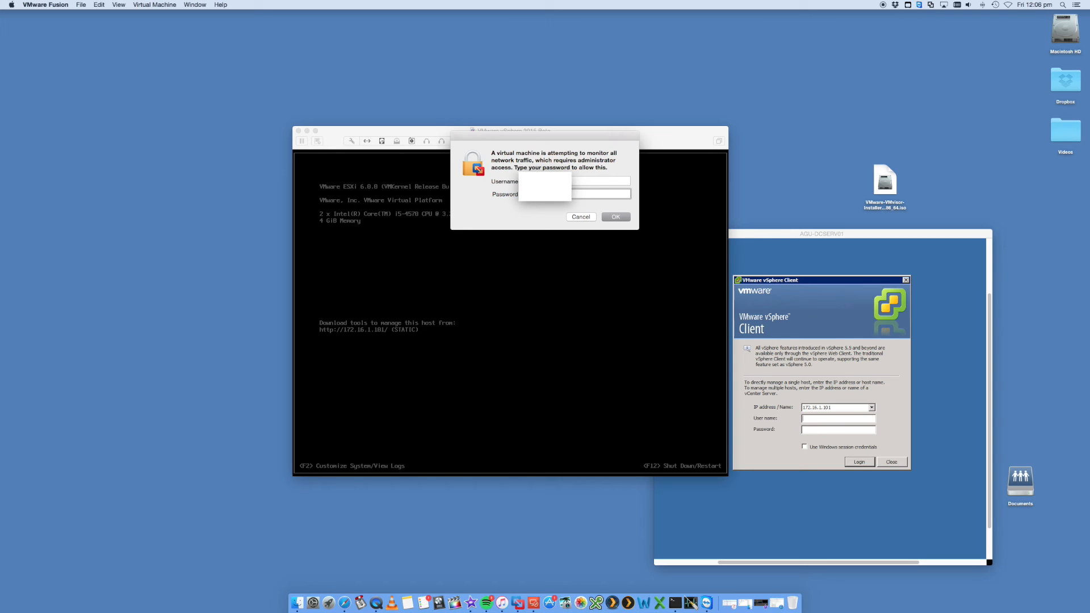
left_click(580, 217)
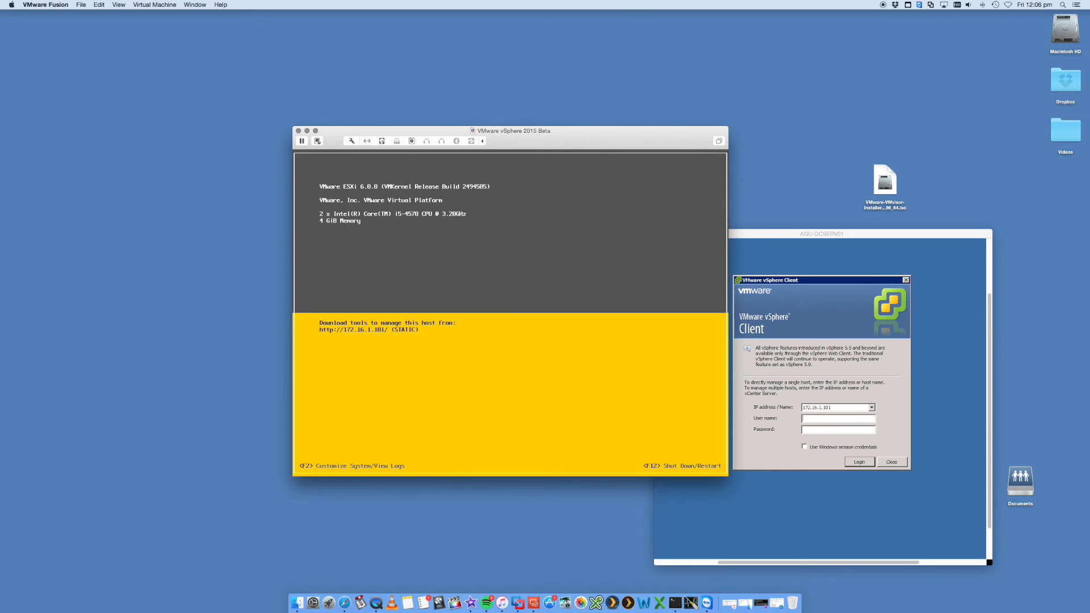
mouse_move(513, 250)
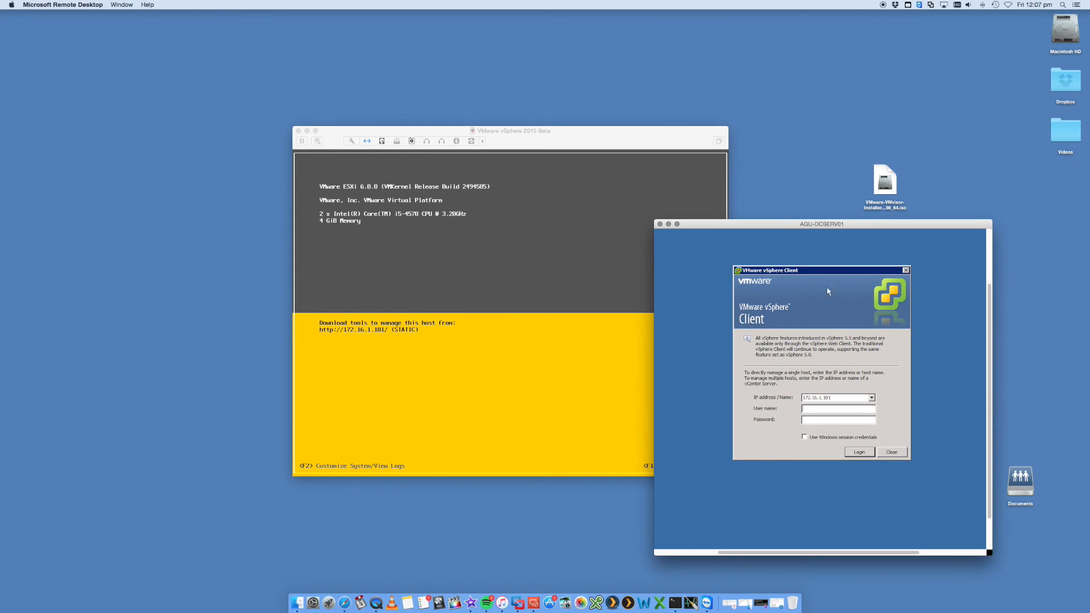
mouse_move(804, 281)
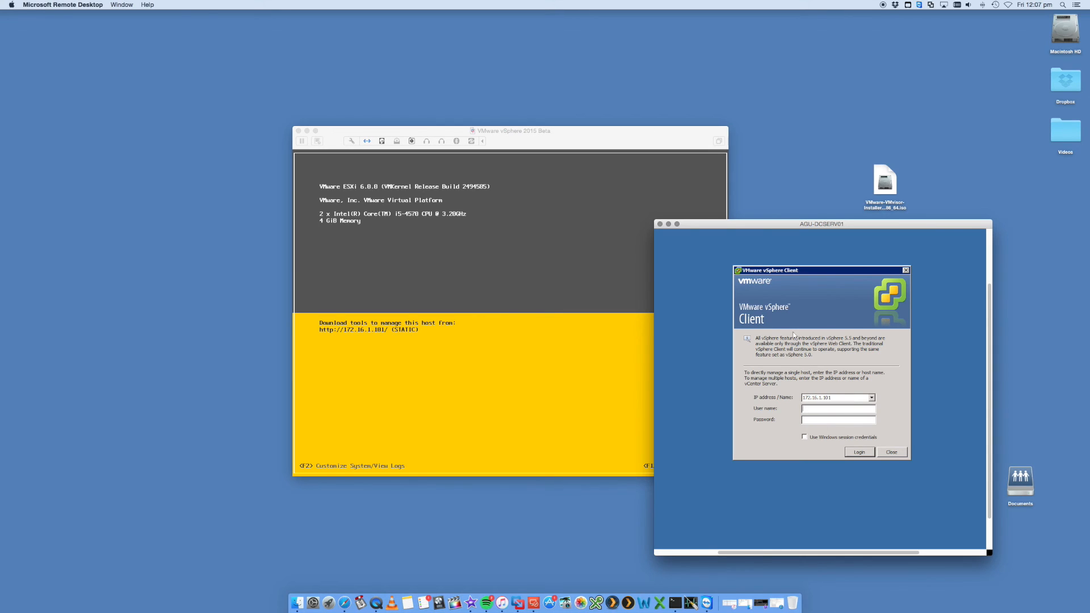
mouse_move(788, 309)
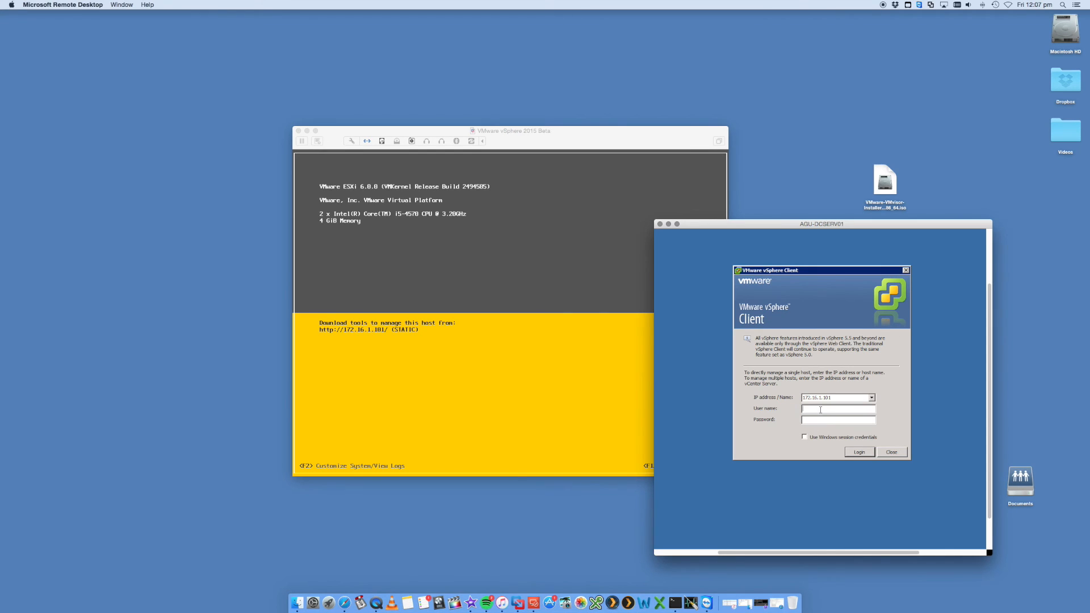
Log in to 172.16.1.101 as root, dismiss the evaluation notice and select the host in the inventory.
type("root")
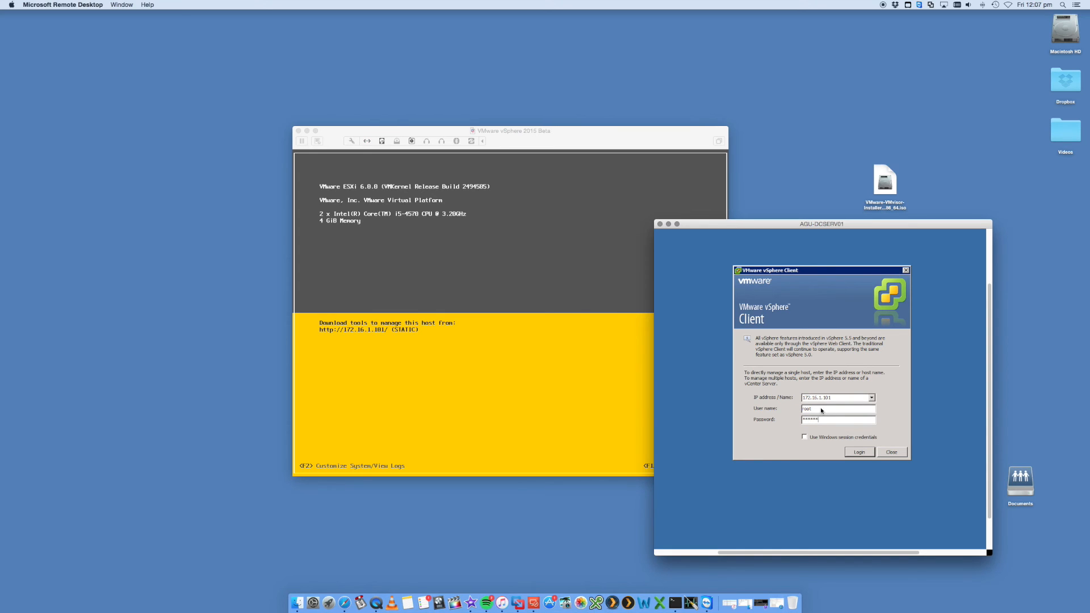
left_click(859, 452)
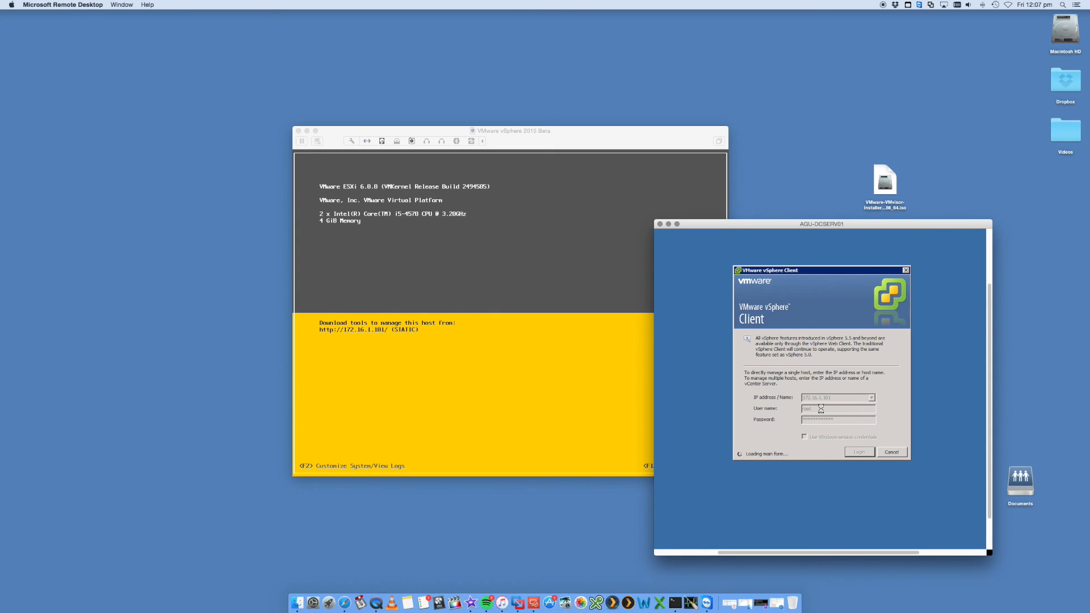
left_click(859, 452)
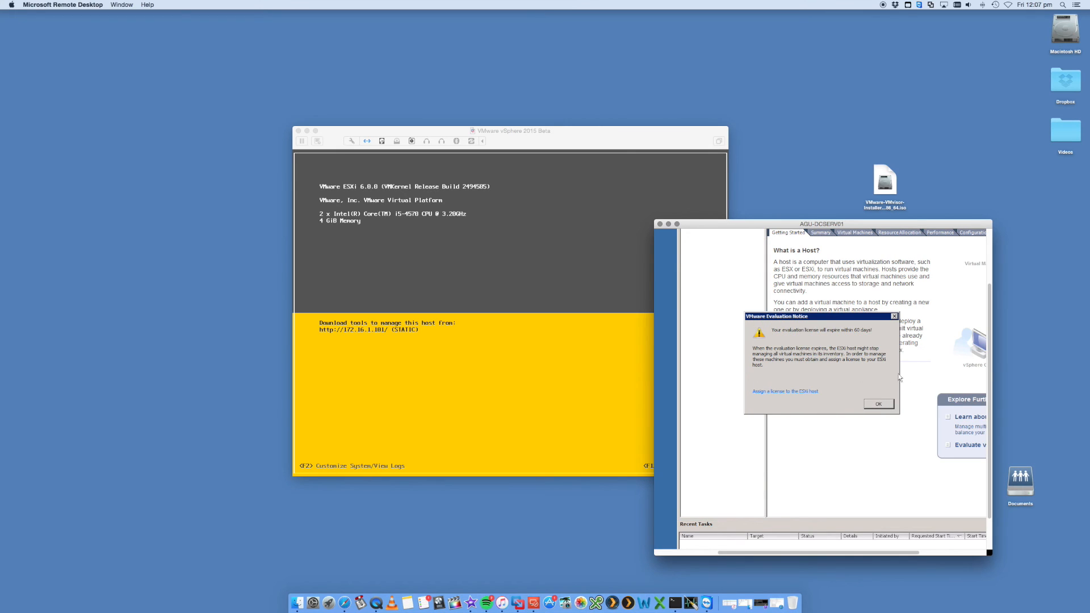
left_click(878, 404)
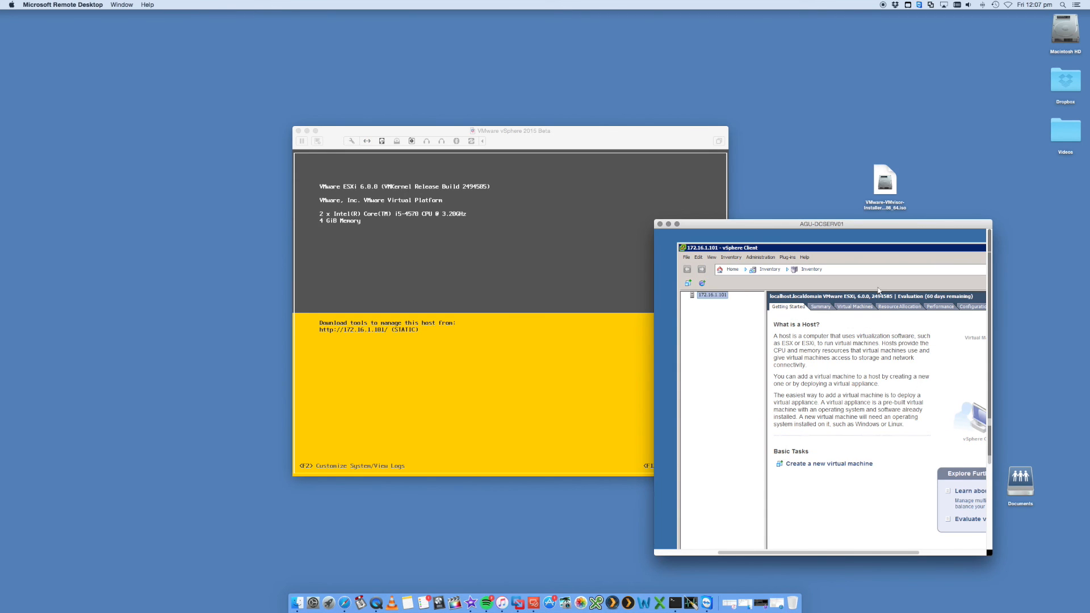
left_click(712, 295)
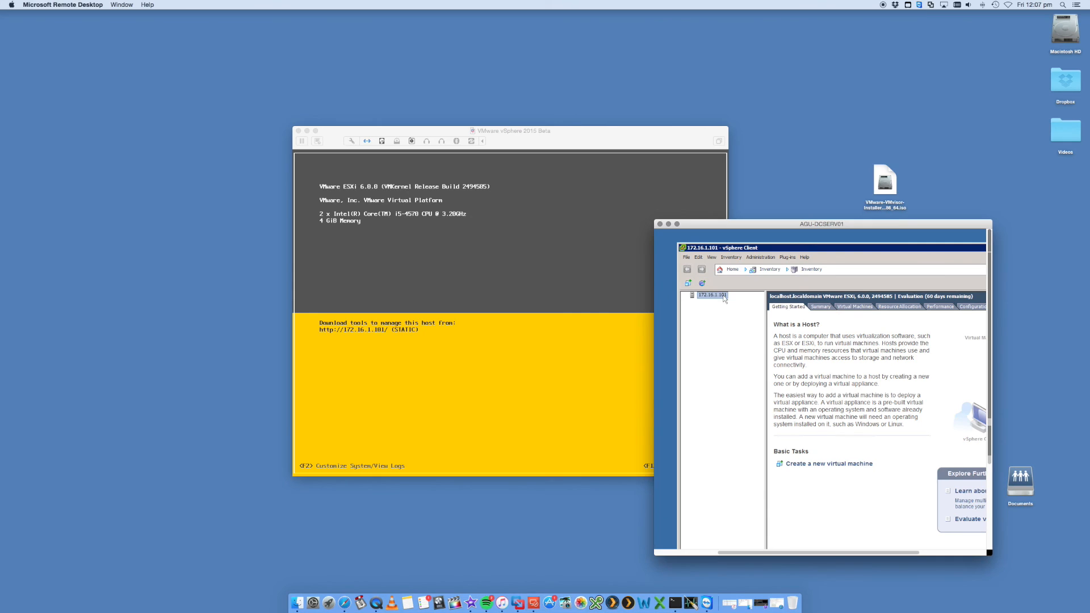
Show the Summary of host 172.16.1.101 with its details, state and resource usage.
right_click(710, 295)
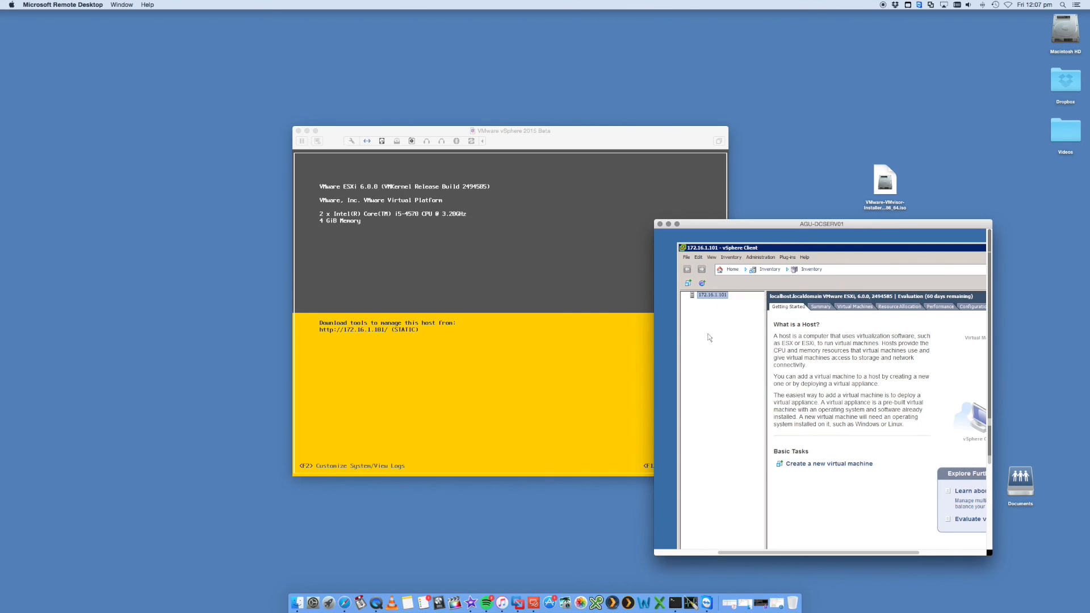
mouse_move(858, 257)
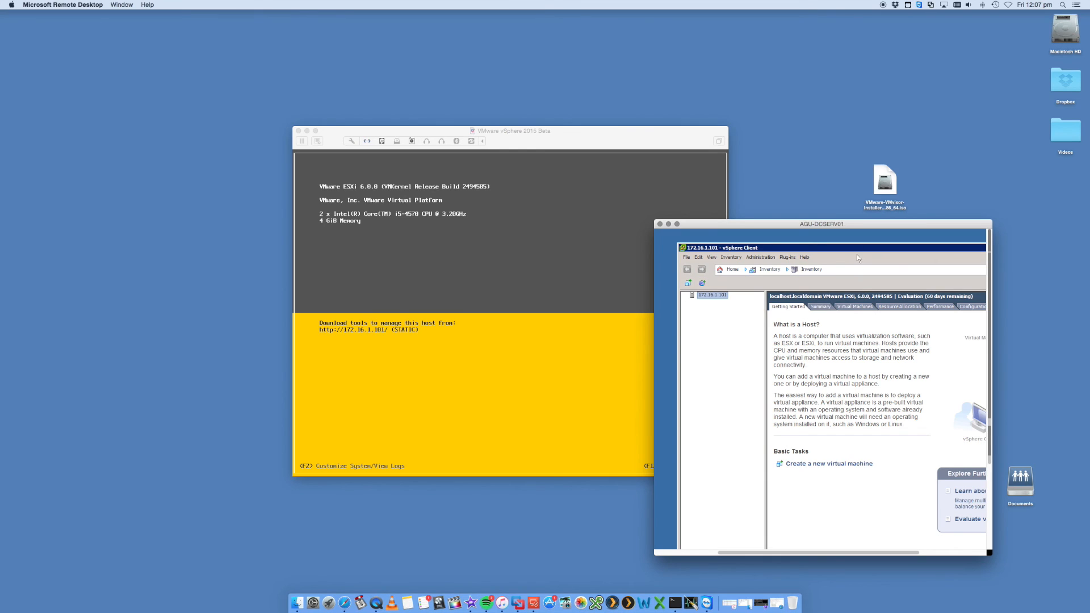
left_click(820, 306)
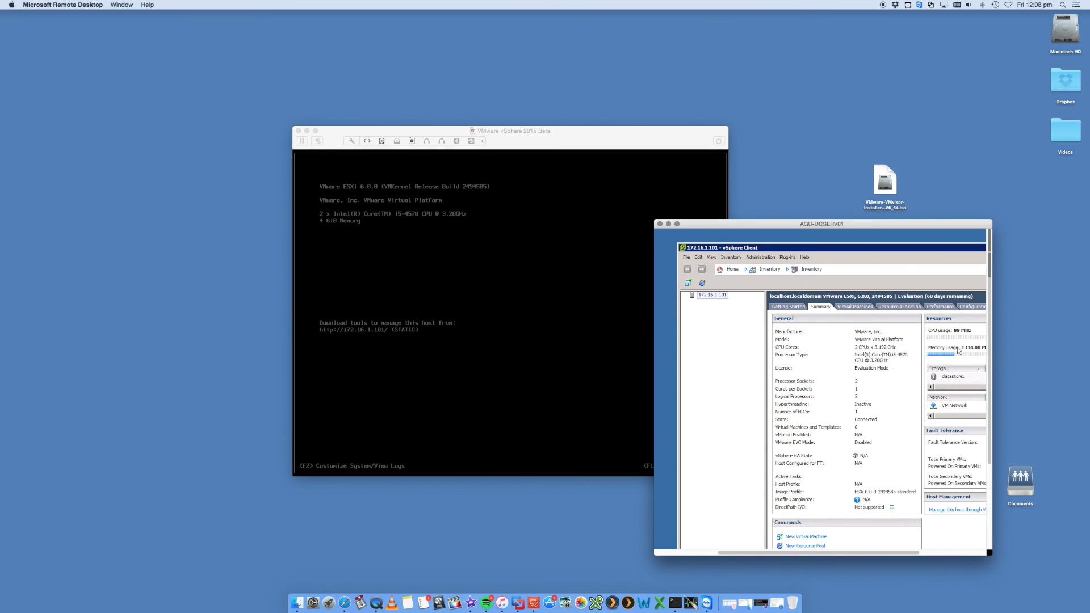
mouse_move(580, 182)
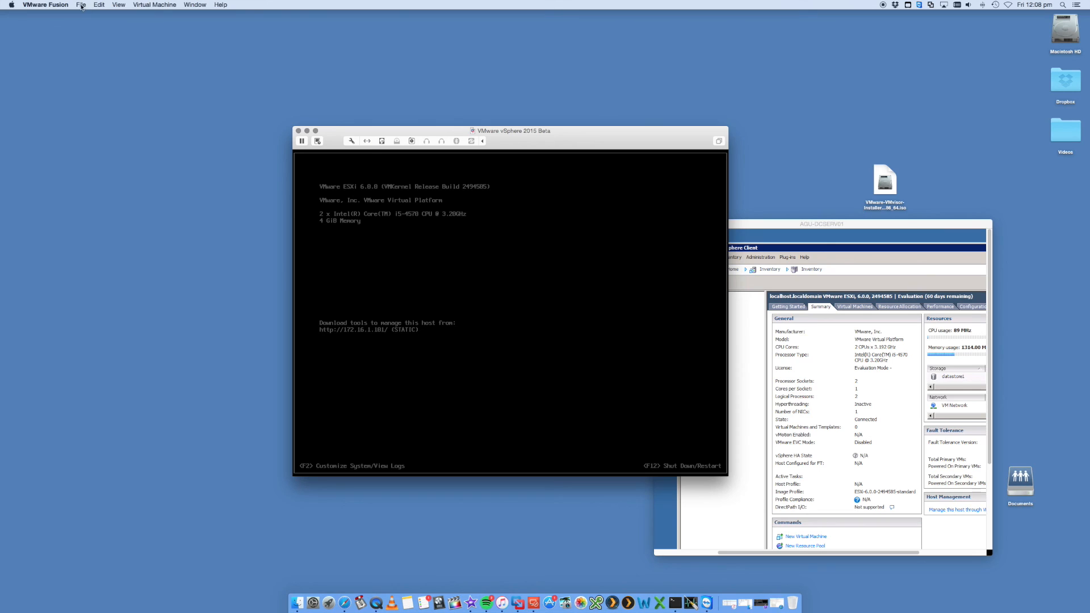
Connect to server 172.16.1.101 as root, accepting the certificate warning, and return to the ESXi VM window.
left_click(83, 4)
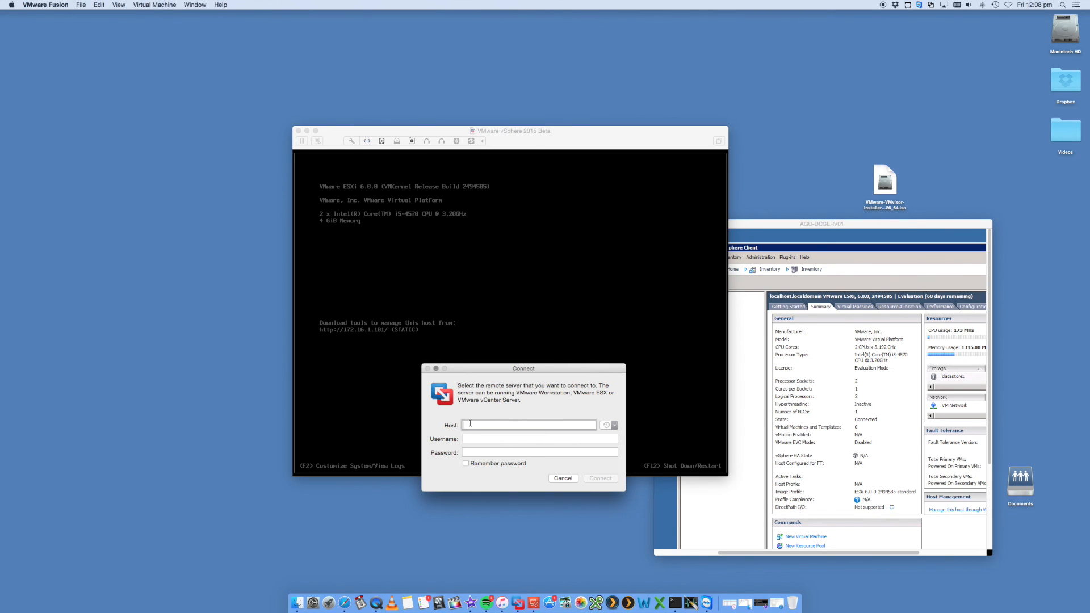
type("172.16.1.101")
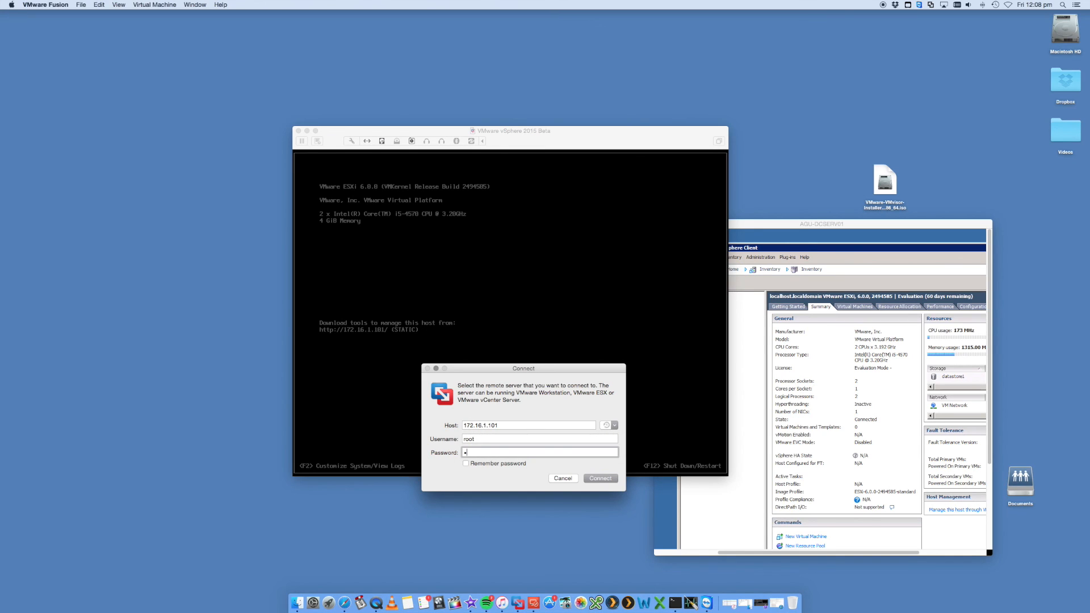
type("password")
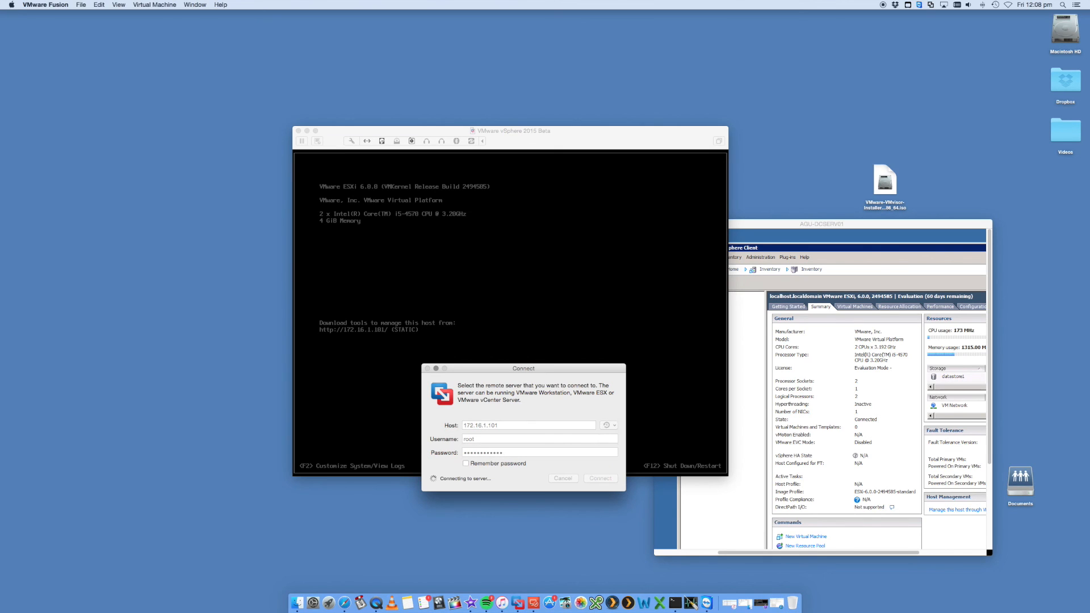
left_click(600, 478)
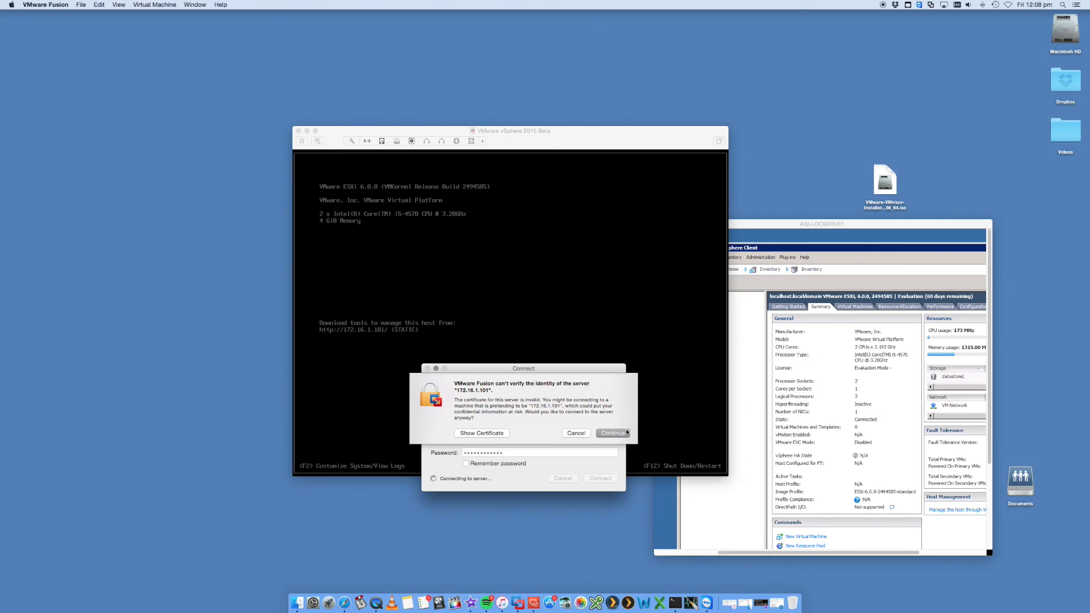
left_click(612, 432)
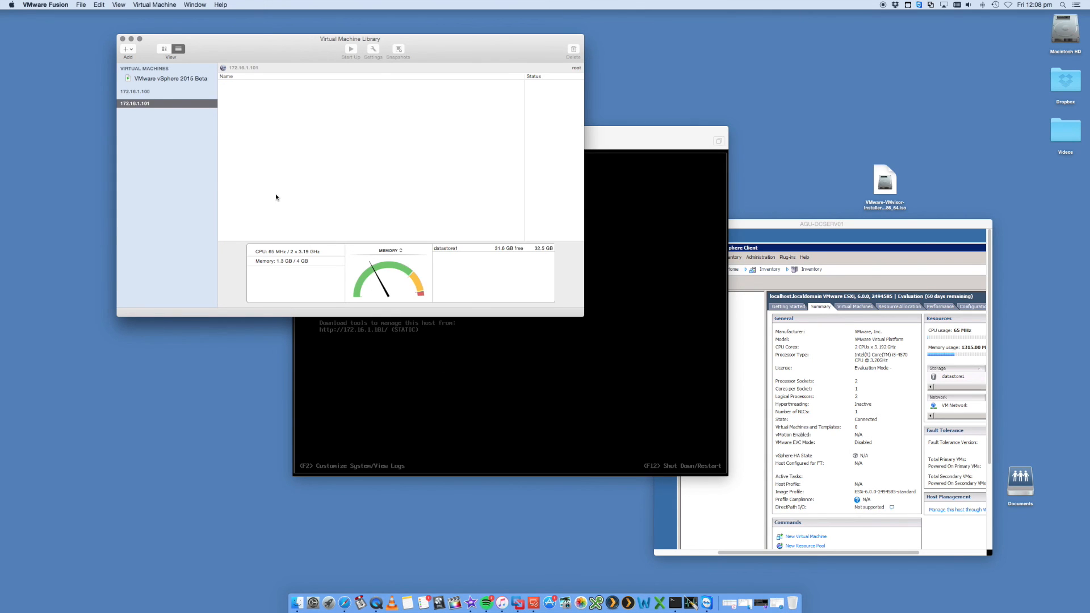
mouse_move(295, 111)
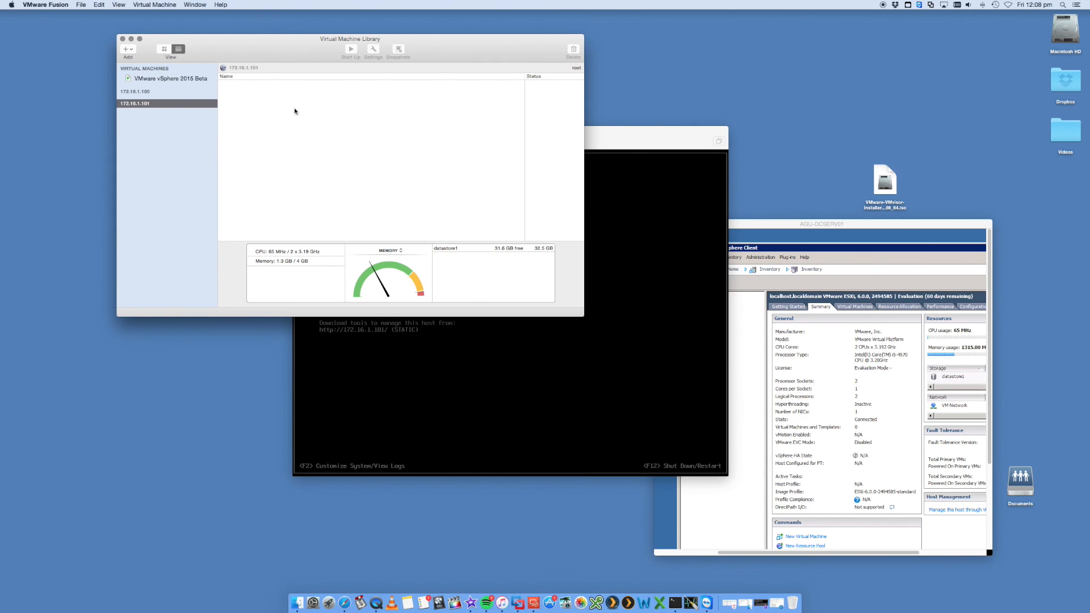
mouse_move(627, 136)
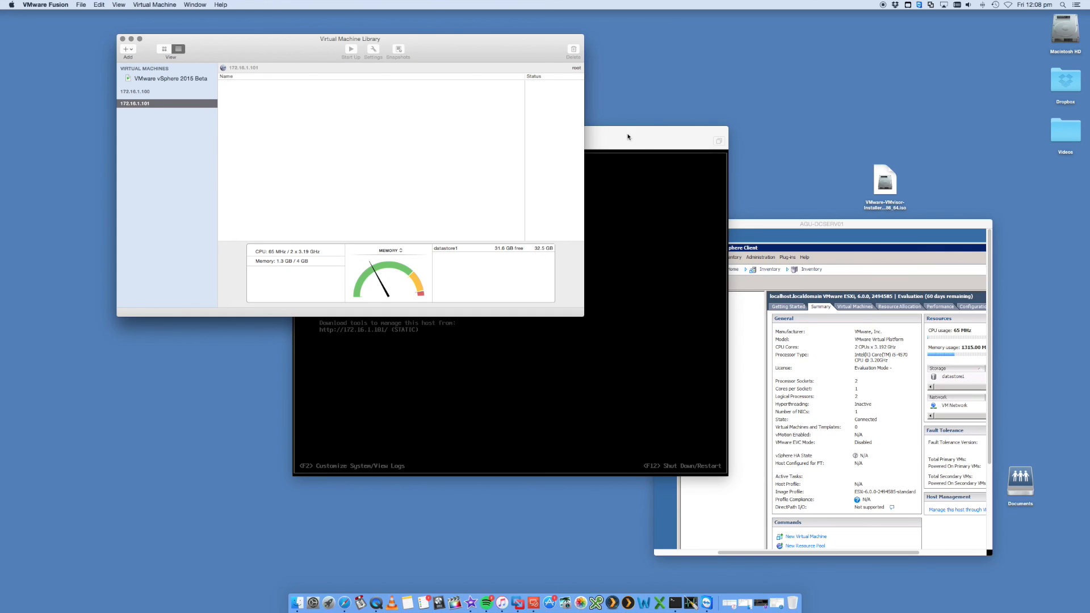
left_click(167, 79)
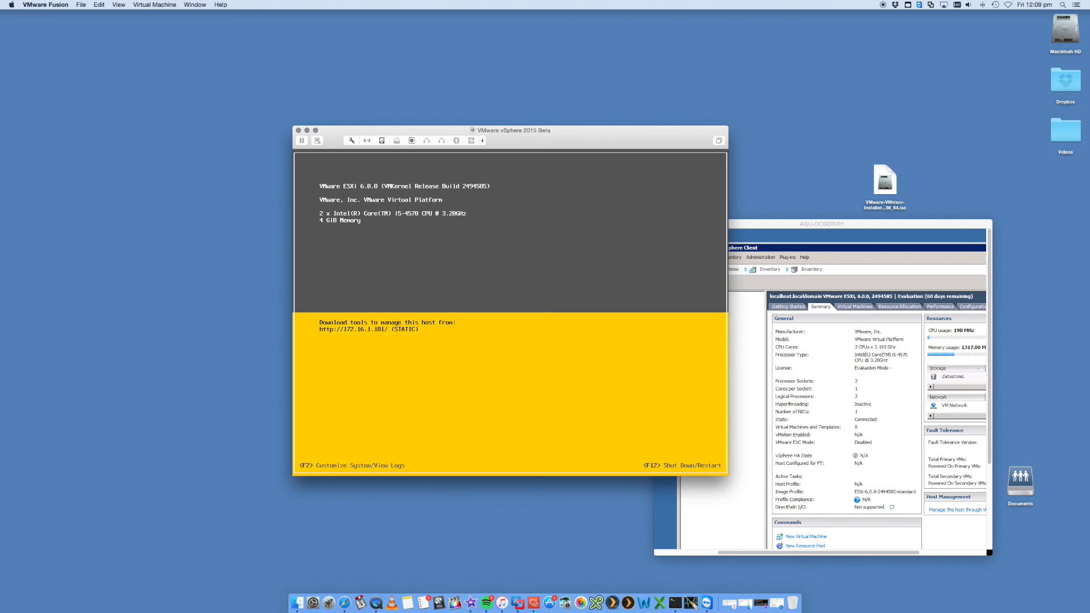
Shut down the ESXi host from its console so the virtual machine powers off.
key("F2")
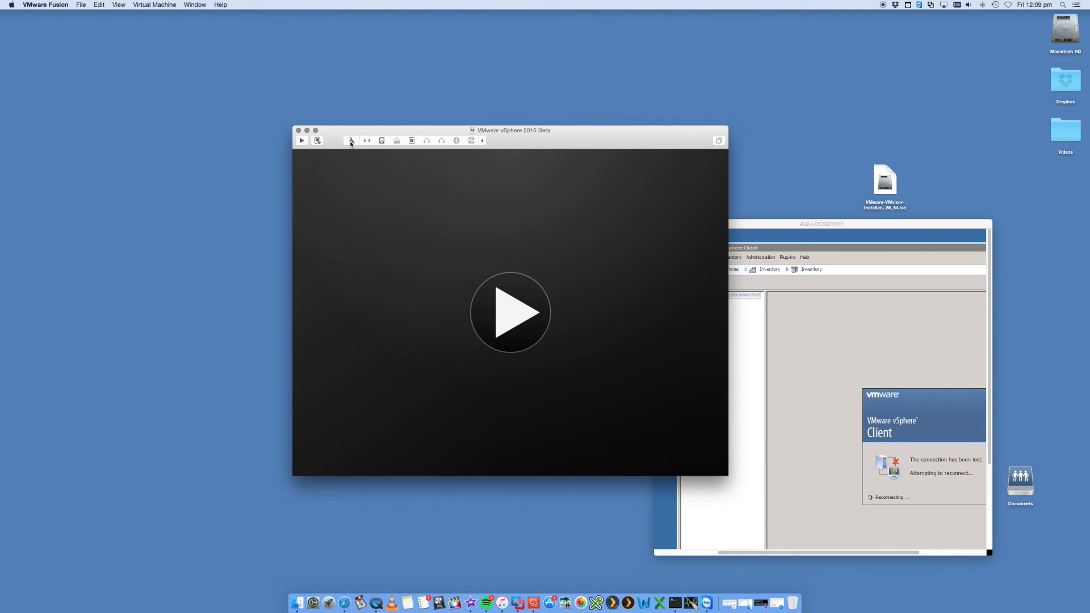
In Processors & Memory, drag the memory slider from 4096 MB up to 10640 MB.
left_click(351, 141)
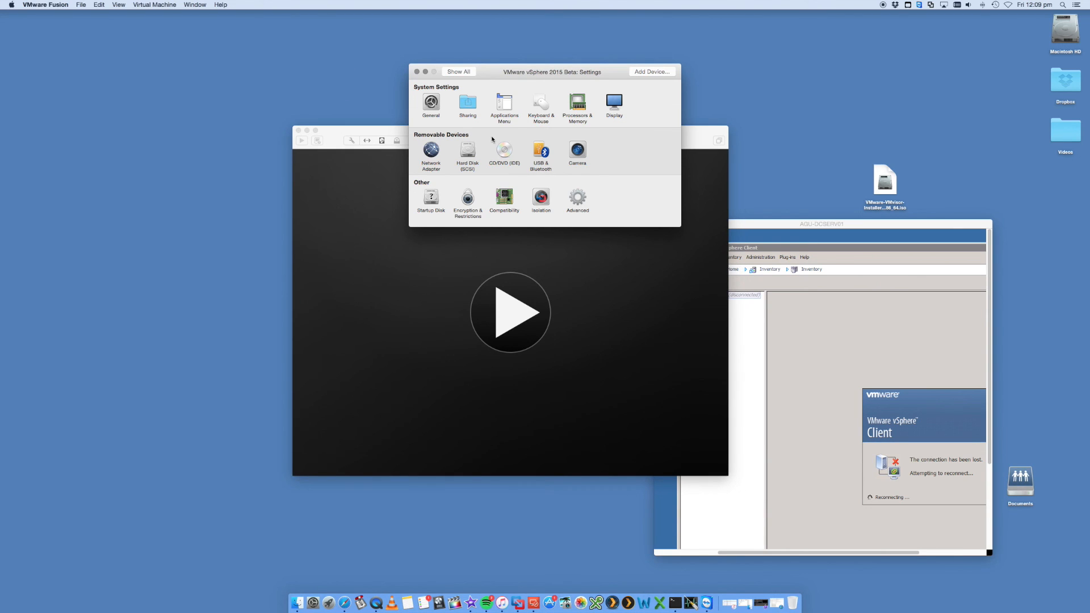
left_click(577, 104)
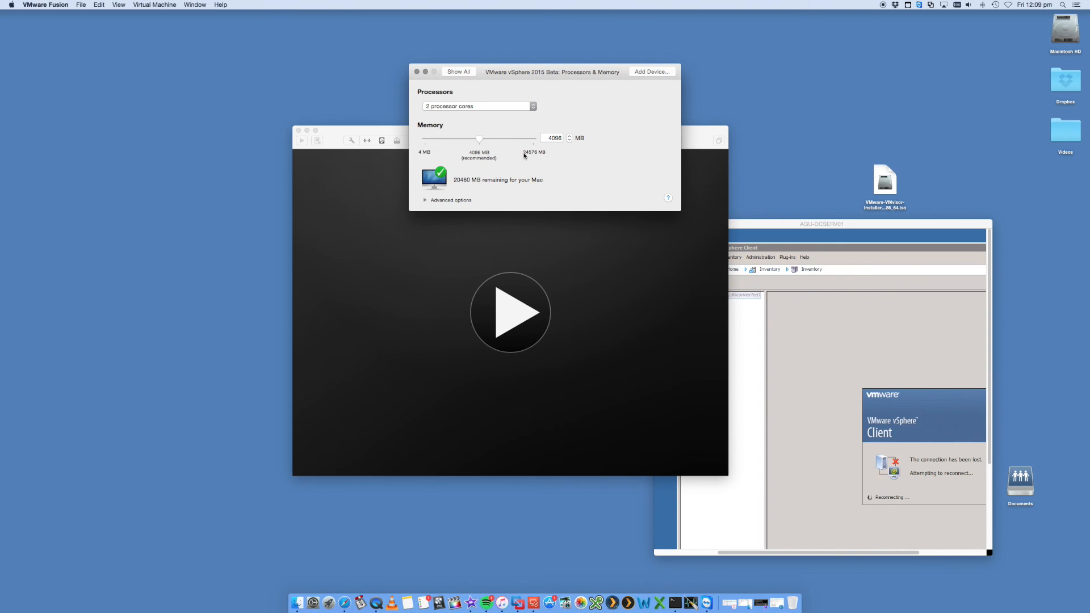
left_click_drag(479, 139, 507, 139)
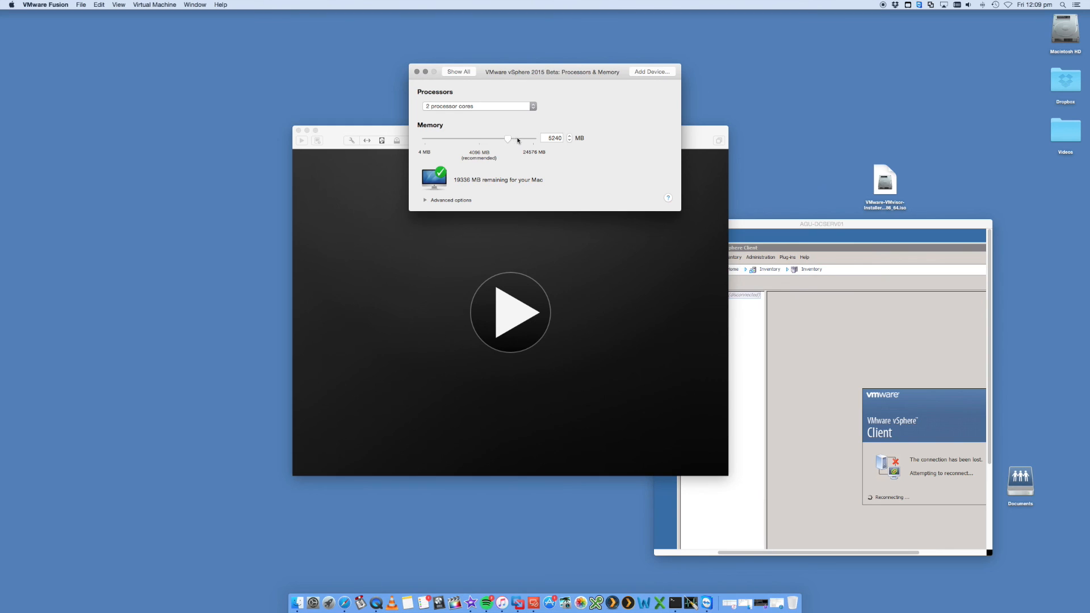
left_click_drag(506, 138, 534, 139)
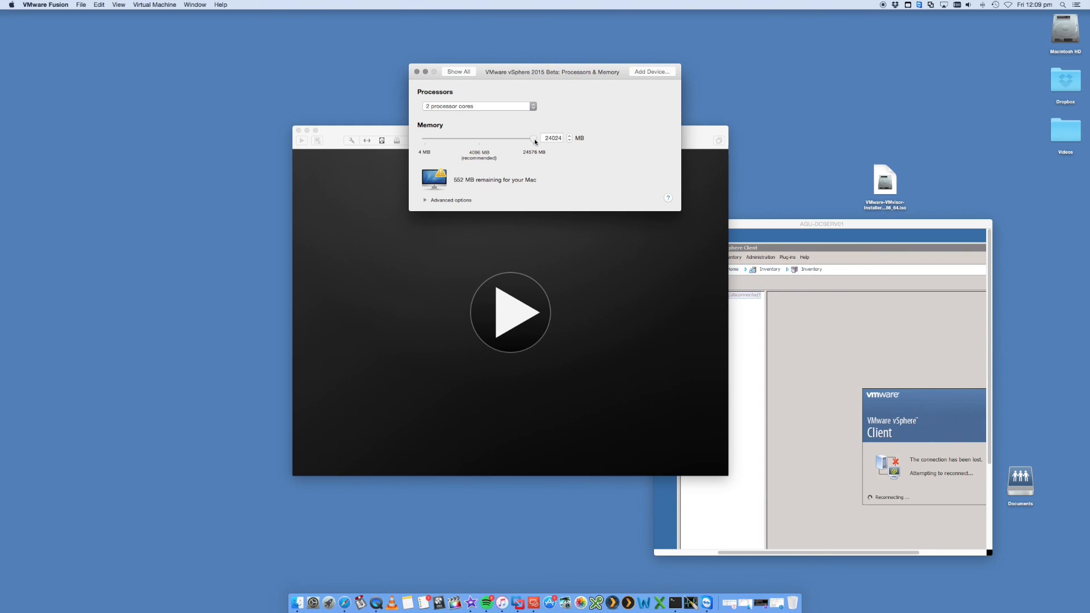
left_click_drag(534, 142, 525, 142)
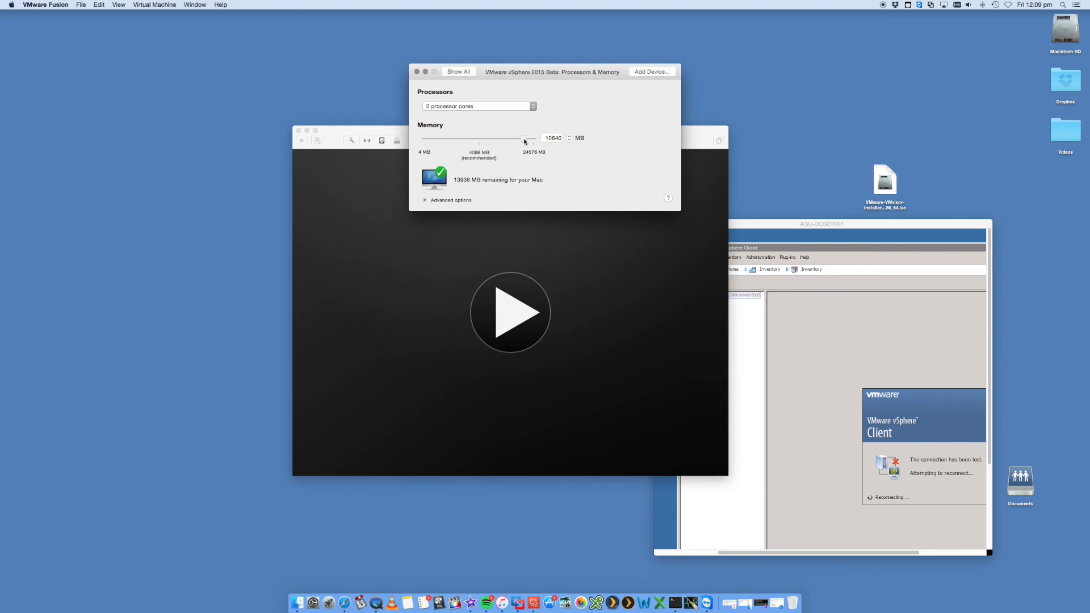